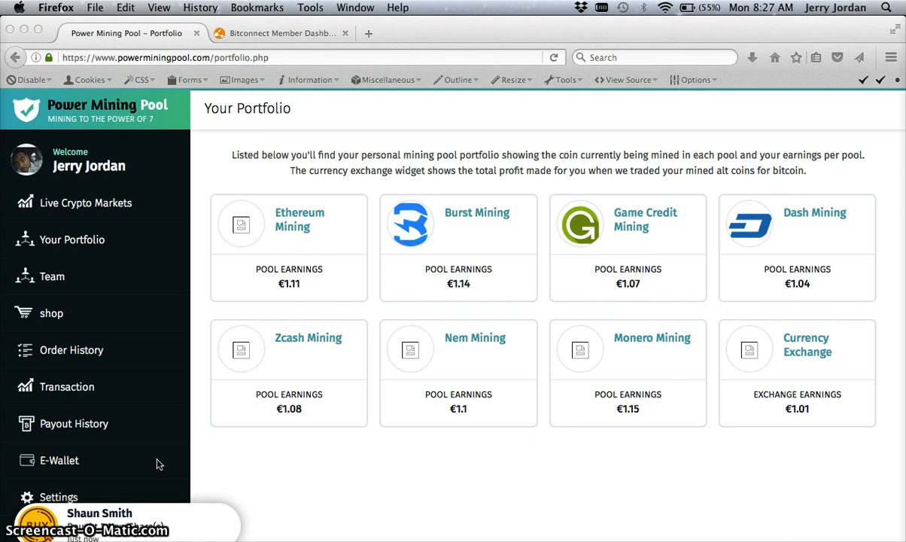
pyautogui.moveTo(369, 53)
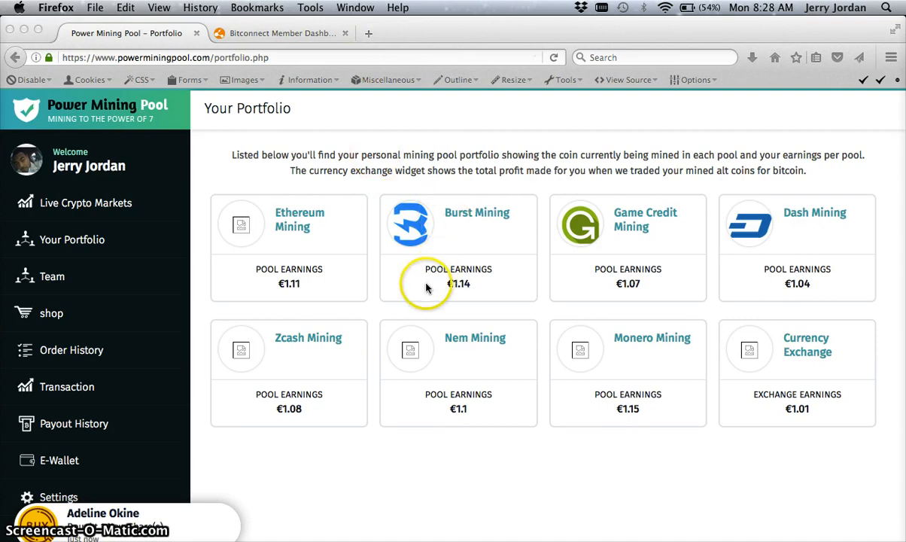
pyautogui.moveTo(387, 272)
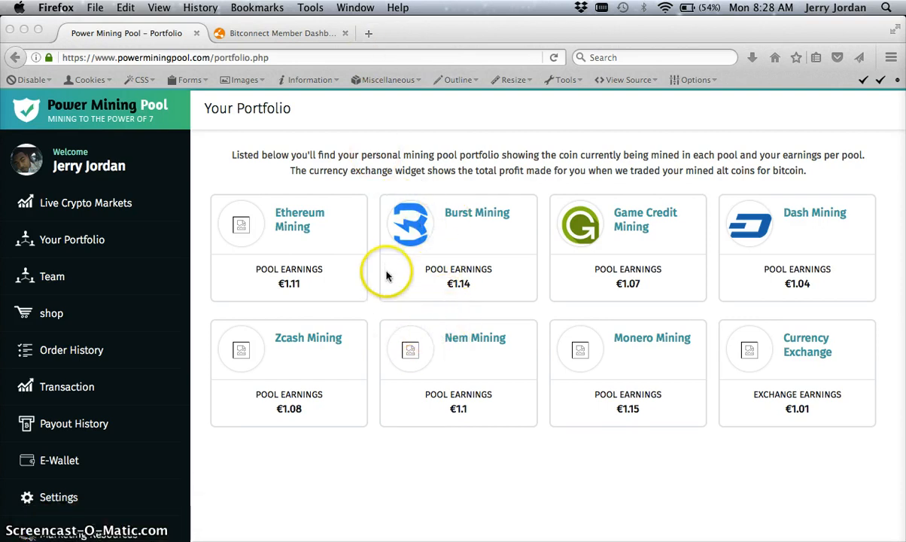
pyautogui.moveTo(252, 107)
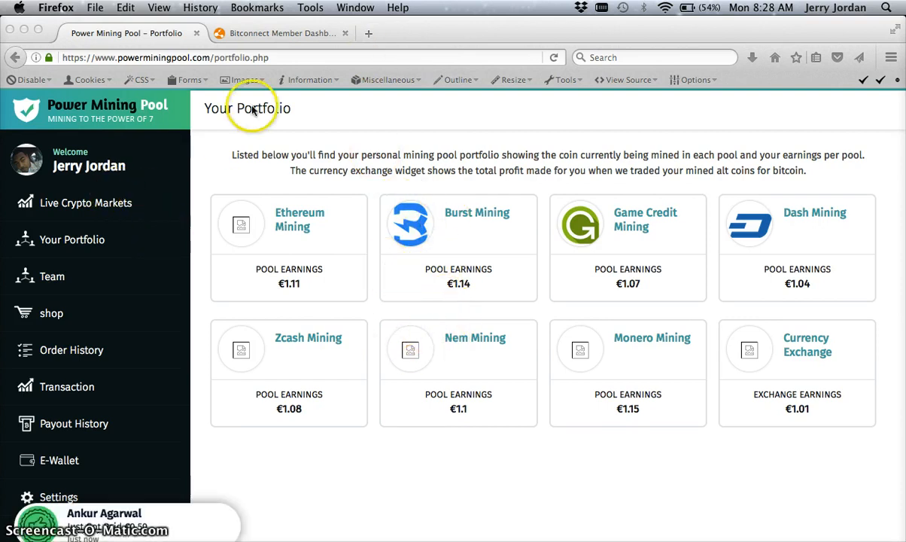
pyautogui.moveTo(39, 410)
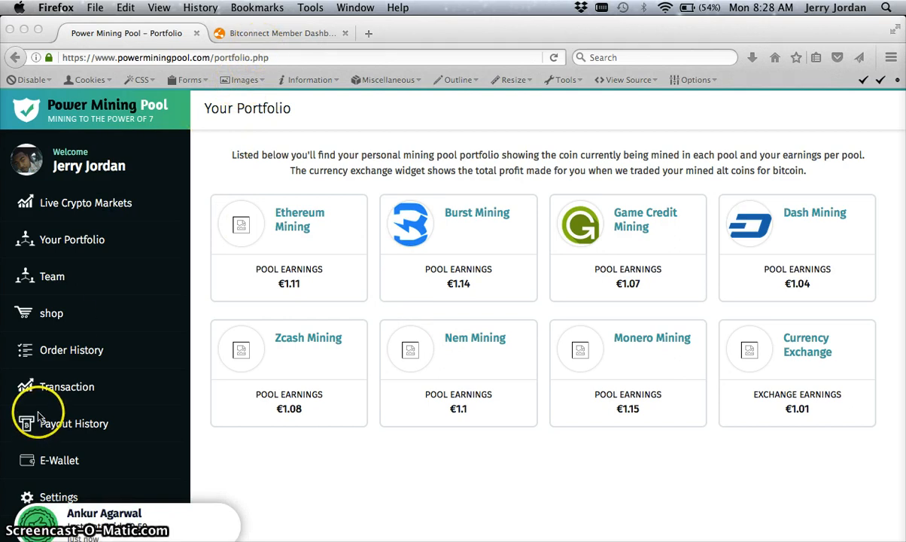
pyautogui.moveTo(412, 230)
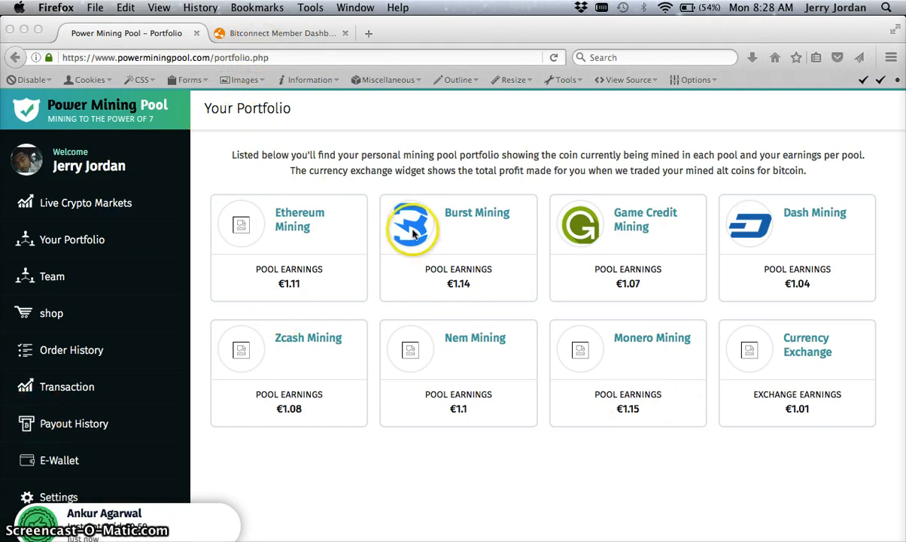
pyautogui.moveTo(381, 530)
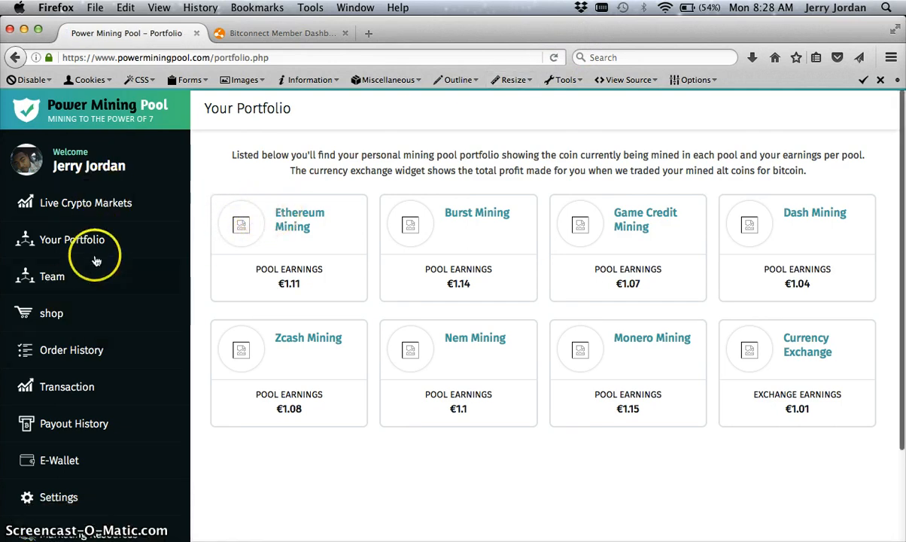
pyautogui.moveTo(190, 369)
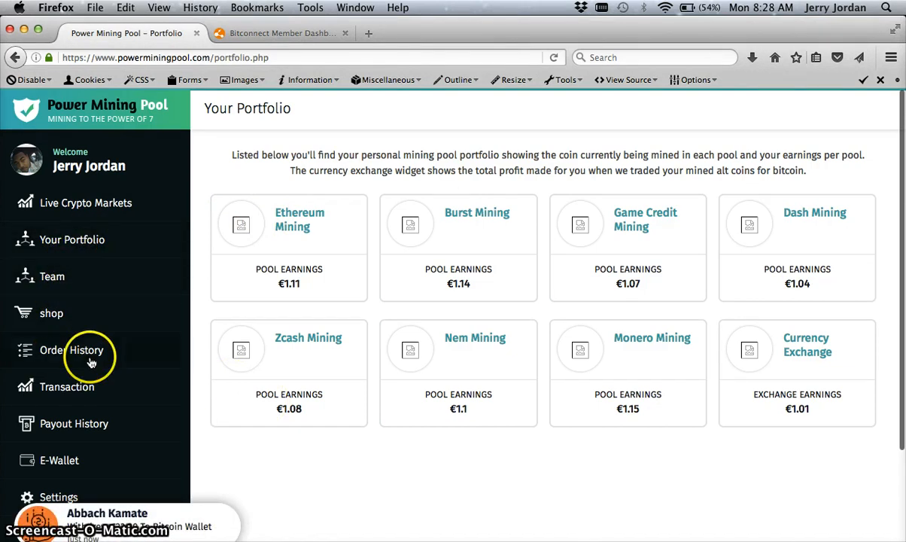
# - Open the Commissions history and scroll through earnings back to 25 Nov 2017, totaling €38.70
pyautogui.click(71, 350)
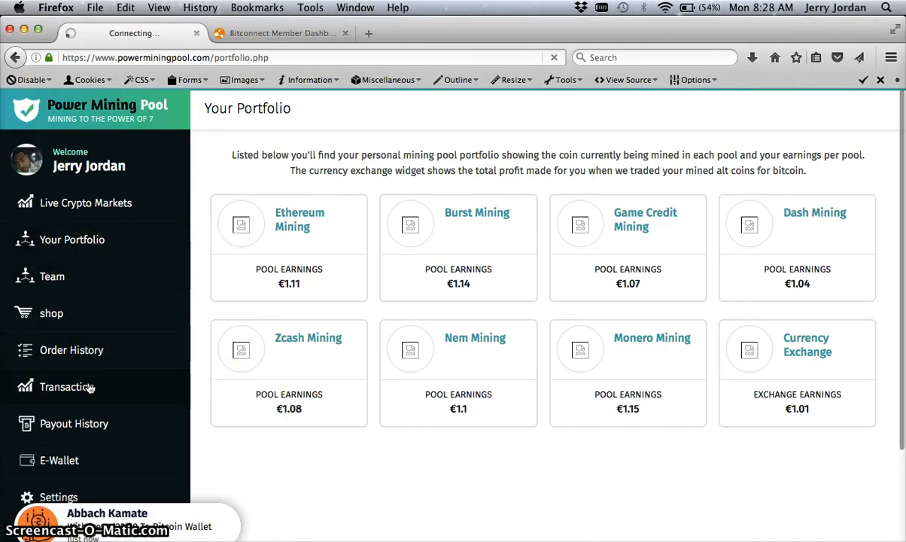
pyautogui.click(66, 386)
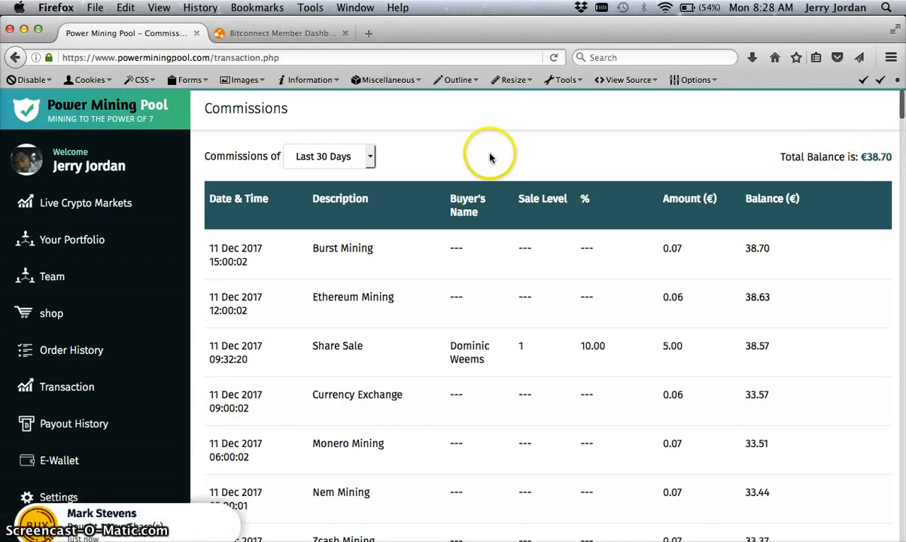
pyautogui.moveTo(487, 161)
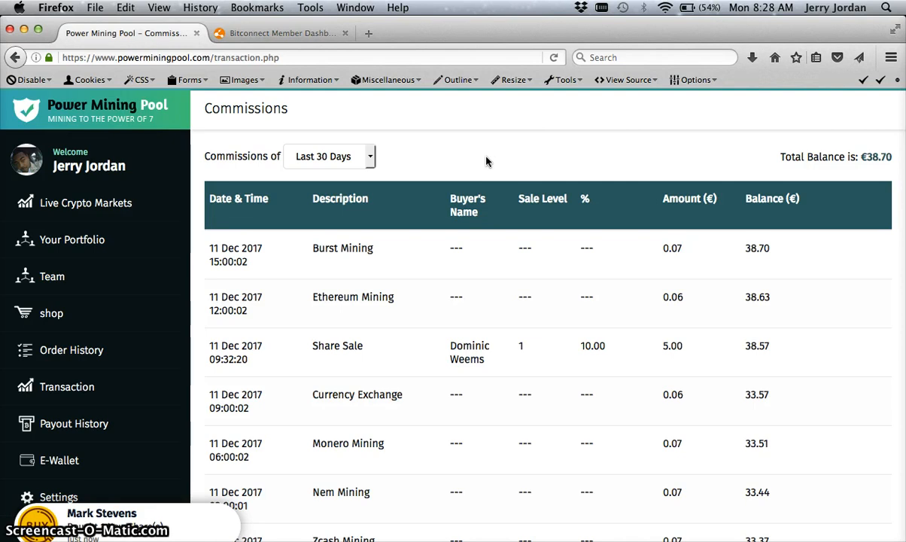
pyautogui.scroll(-3)
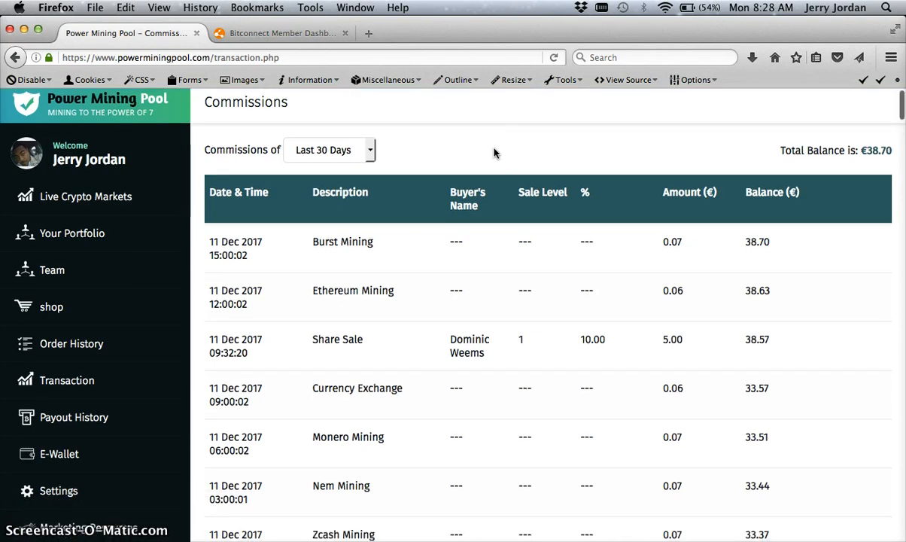
pyautogui.scroll(-3)
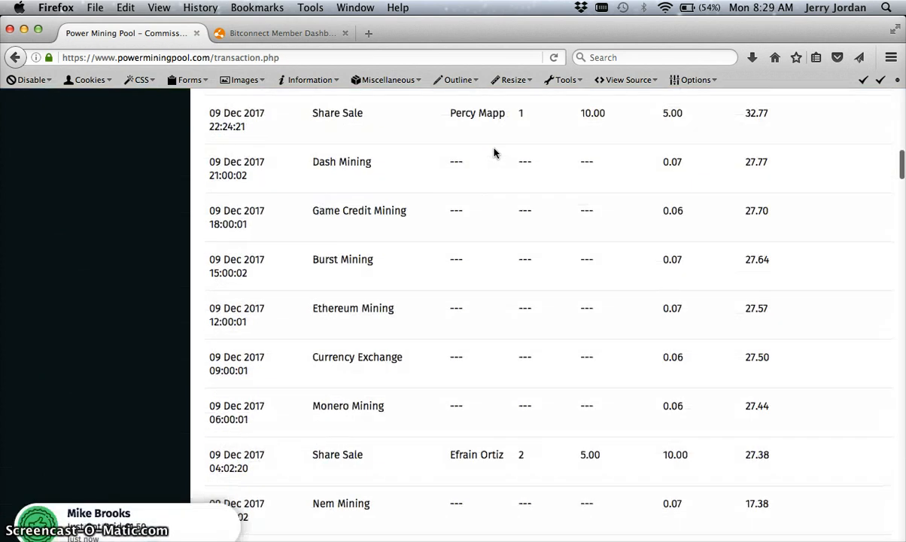
pyautogui.scroll(-3)
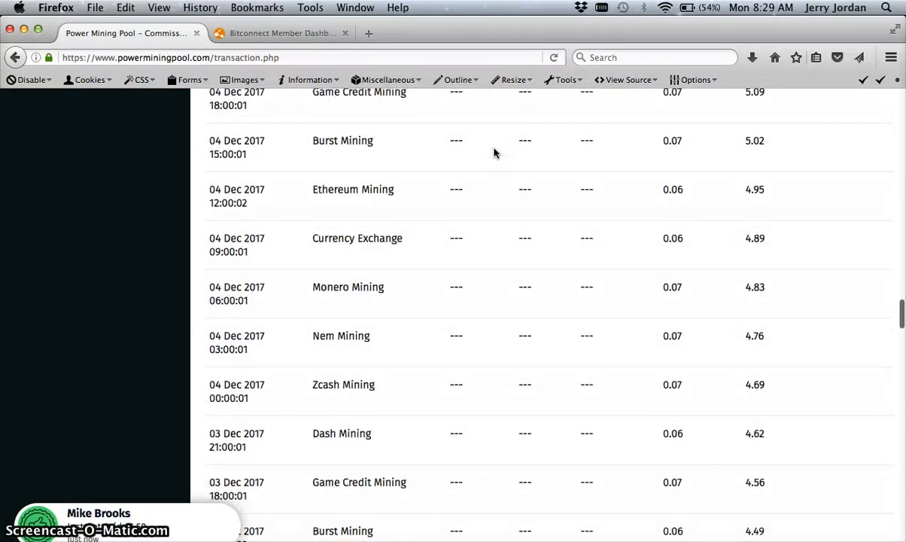
pyautogui.scroll(-3)
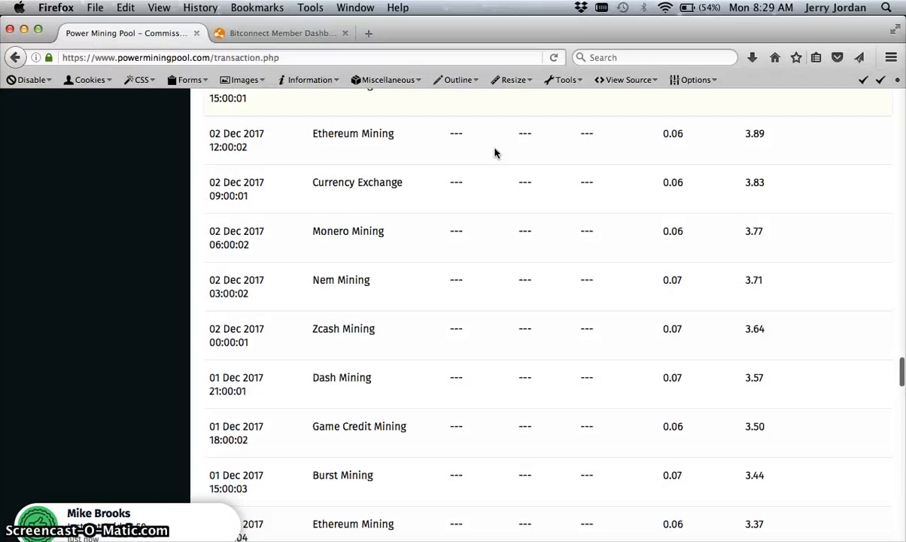
pyautogui.scroll(-3)
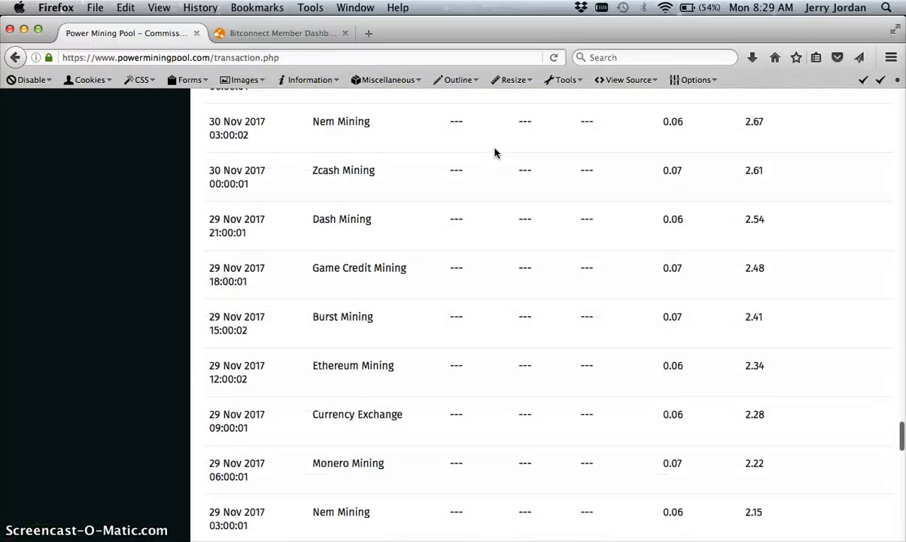
pyautogui.scroll(-3)
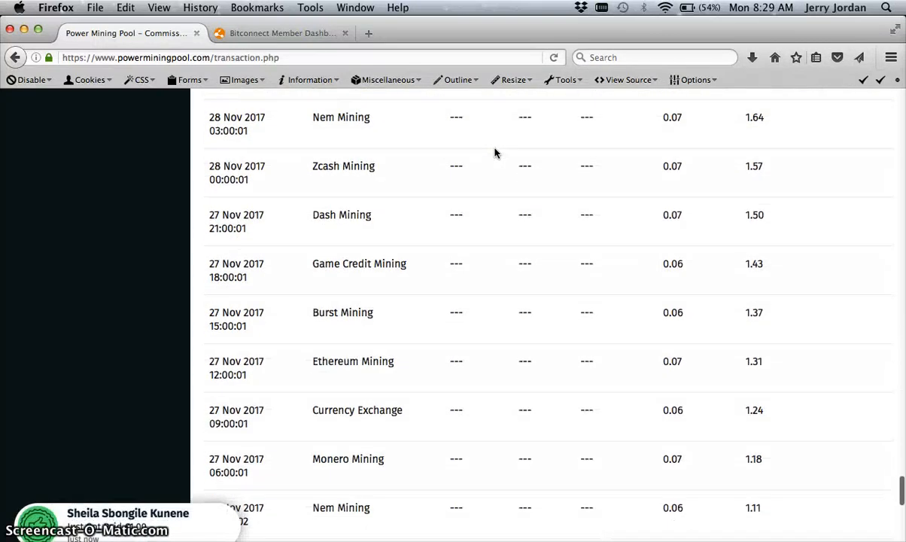
pyautogui.scroll(-3)
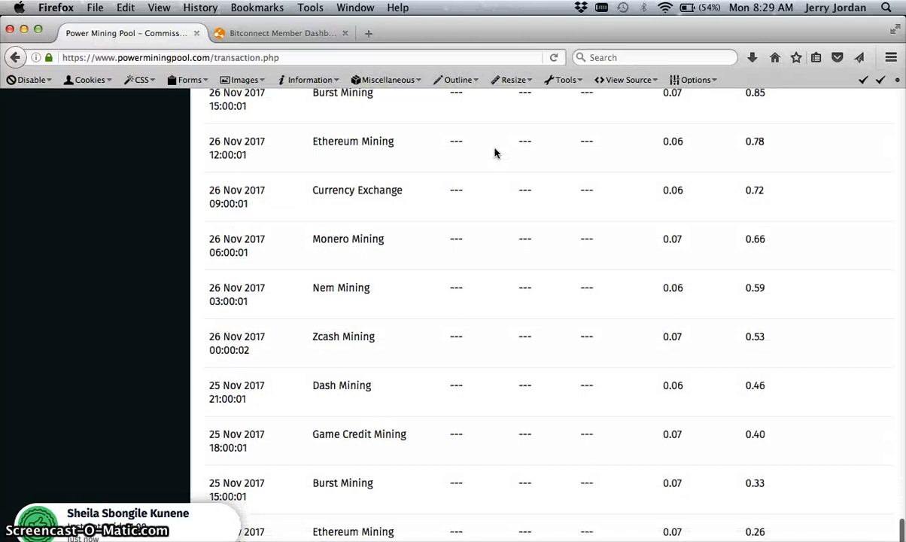
pyautogui.scroll(-3)
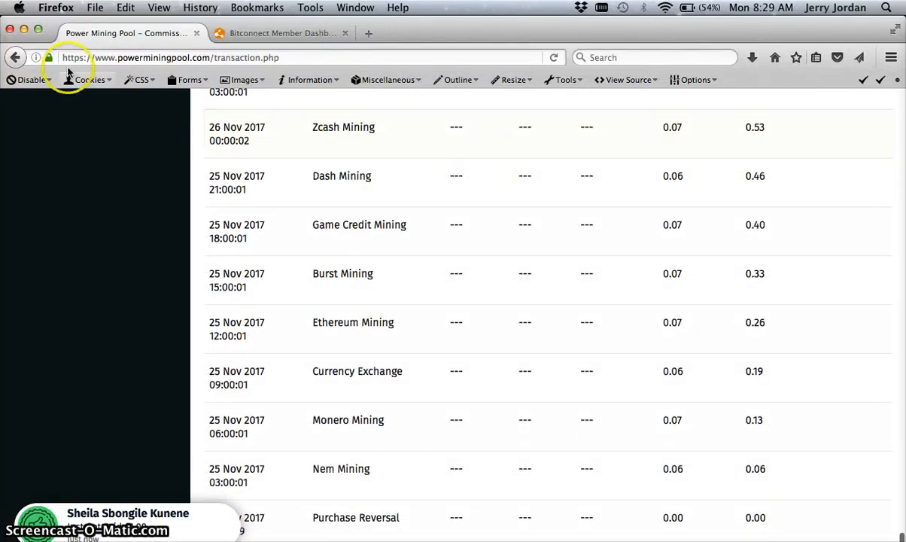
pyautogui.moveTo(278, 508)
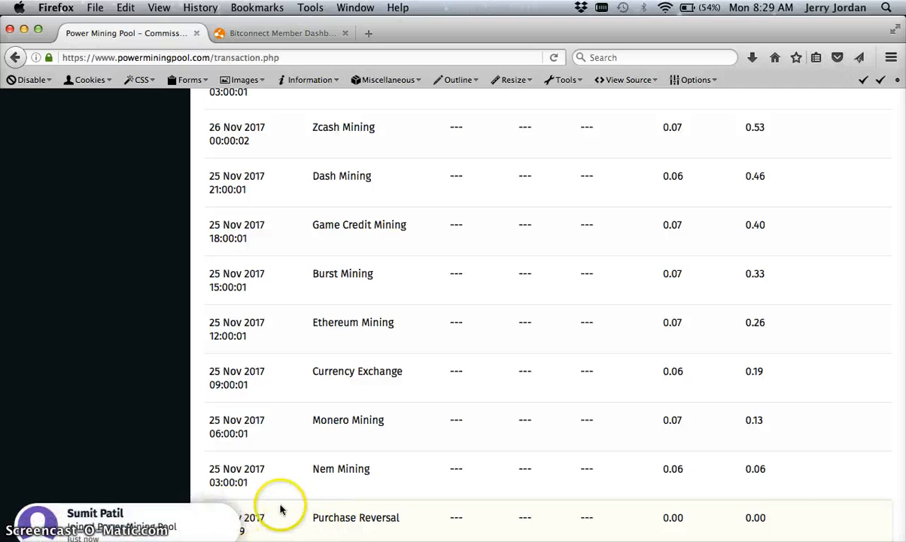
pyautogui.moveTo(700, 421)
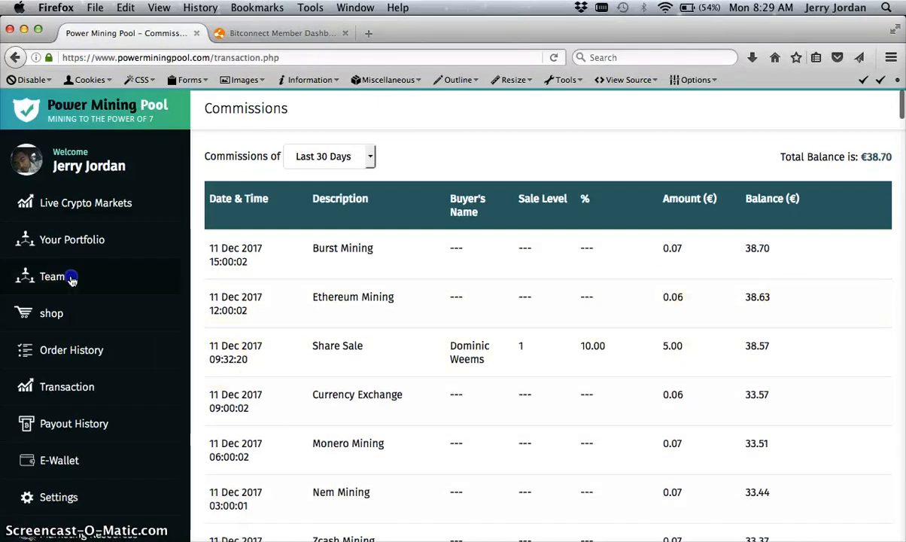
pyautogui.click(52, 276)
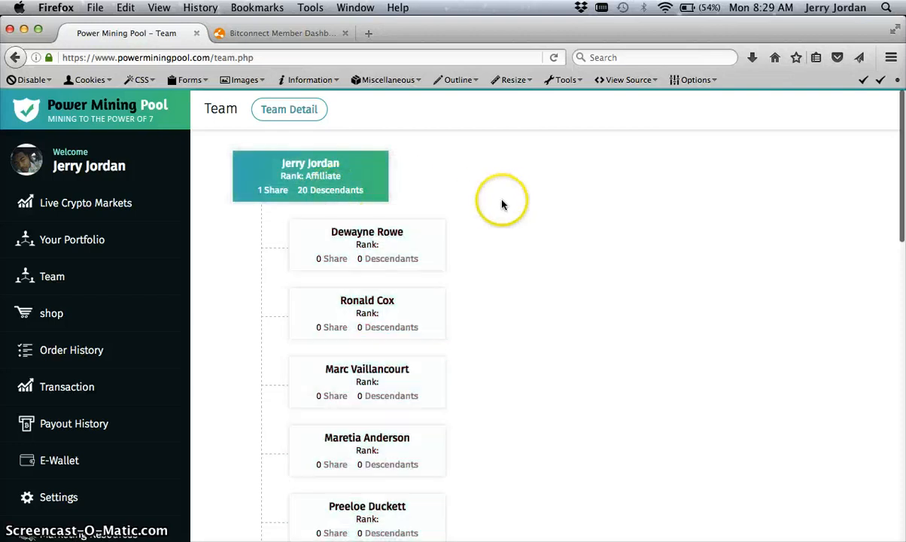
pyautogui.scroll(-3)
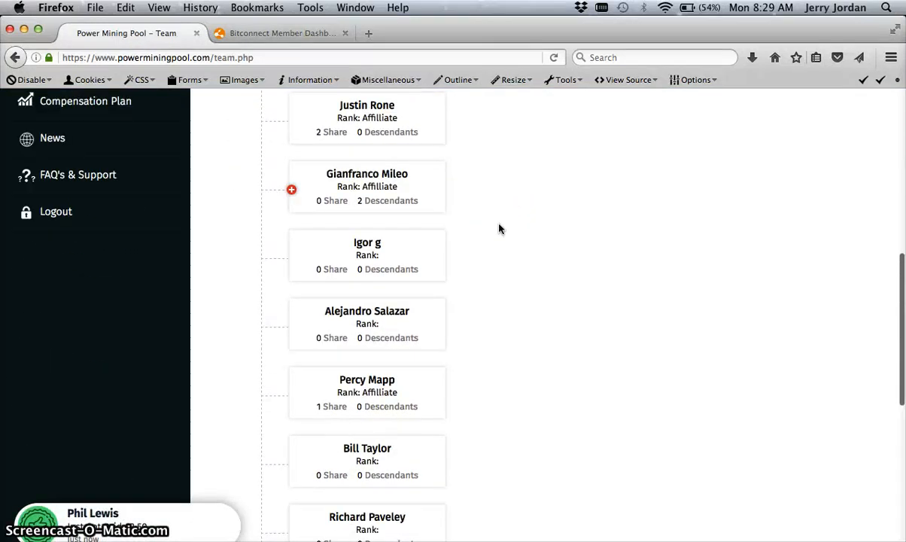
pyautogui.scroll(-3)
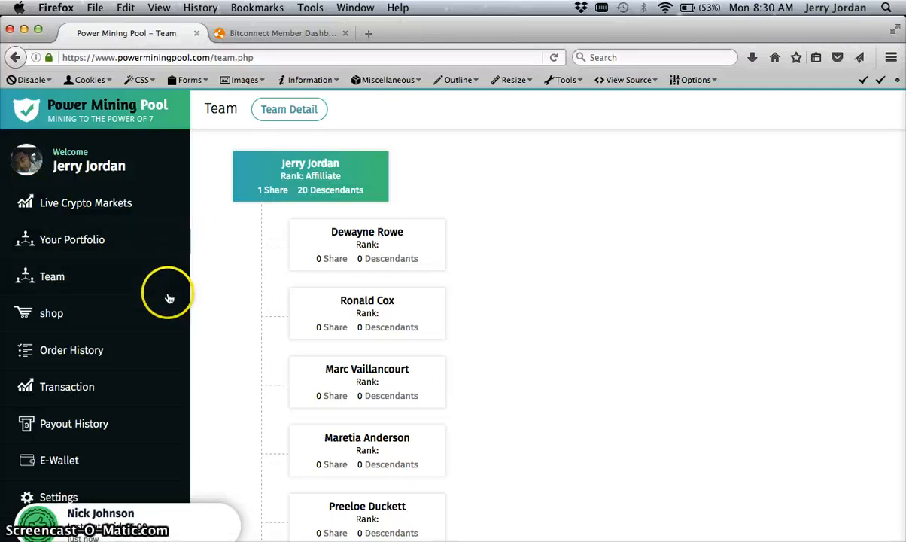
pyautogui.moveTo(93, 216)
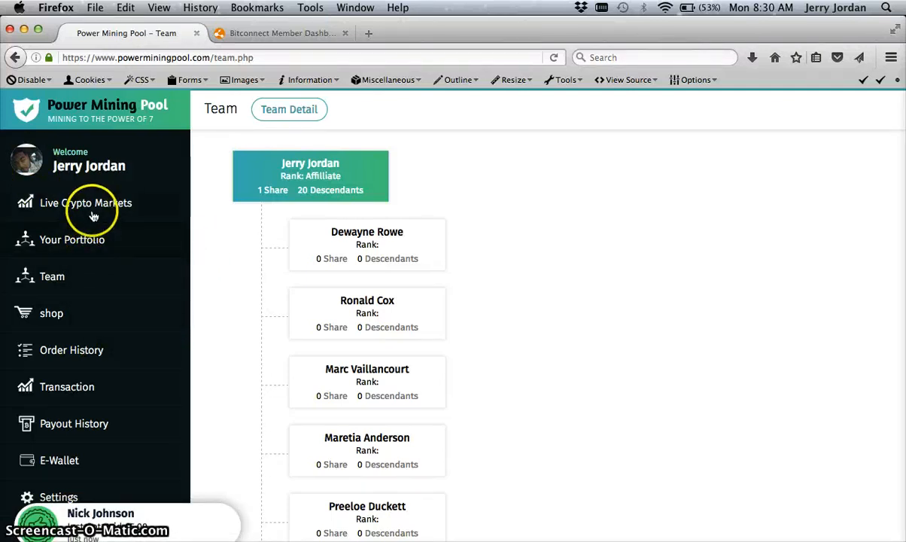
pyautogui.scroll(-3)
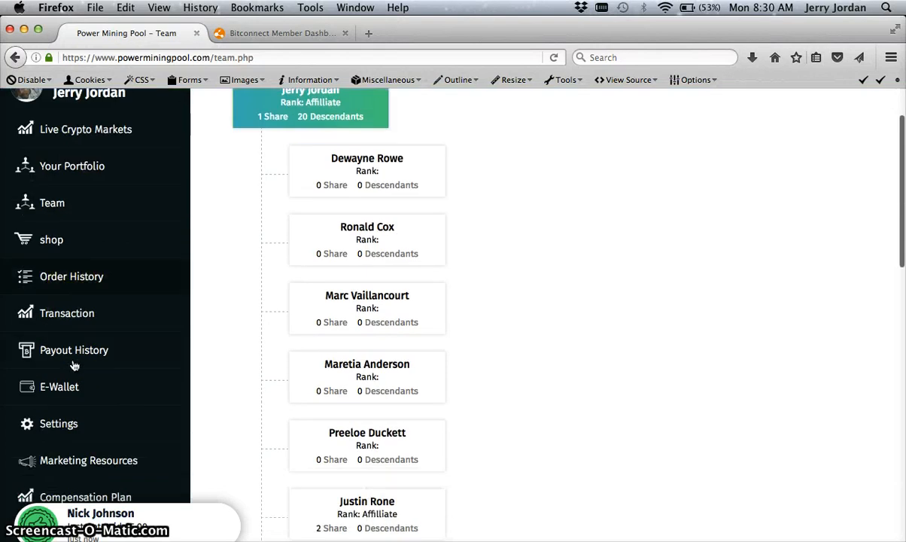
pyautogui.scroll(-3)
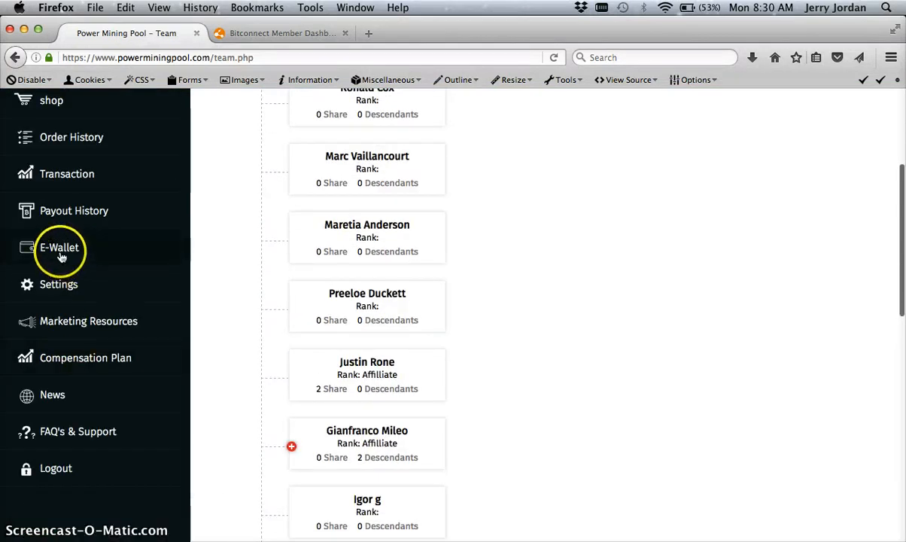
# - Open the E-Wallet page showing the €38.70 balance and withdrawal form
pyautogui.click(59, 247)
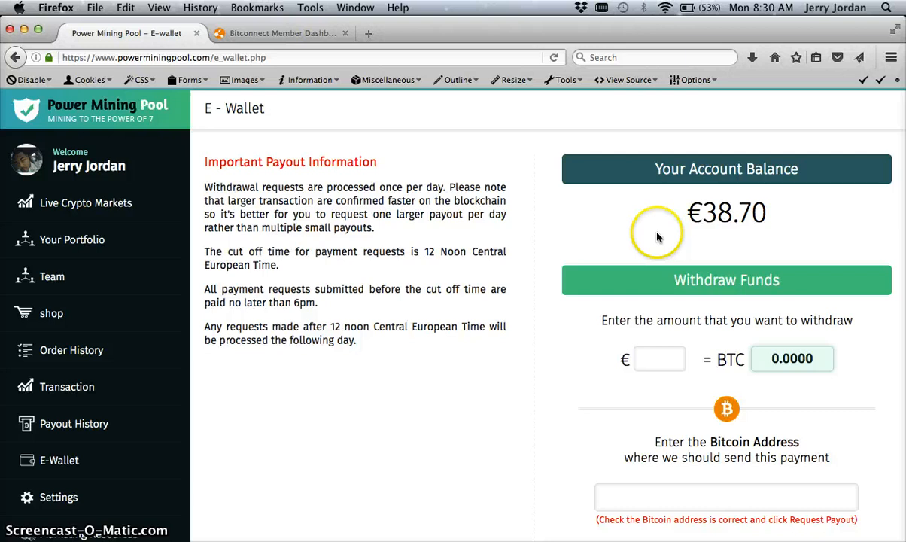
pyautogui.moveTo(704, 450)
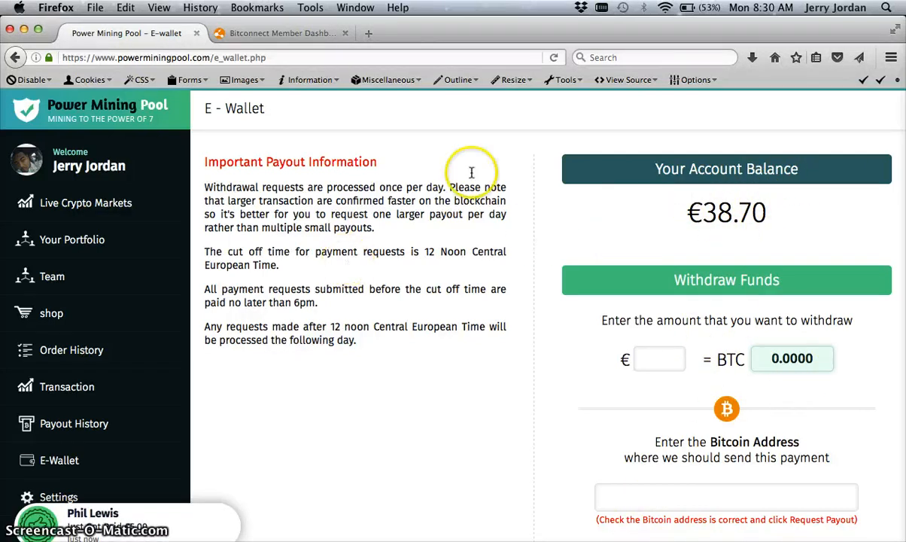
pyautogui.moveTo(283, 33)
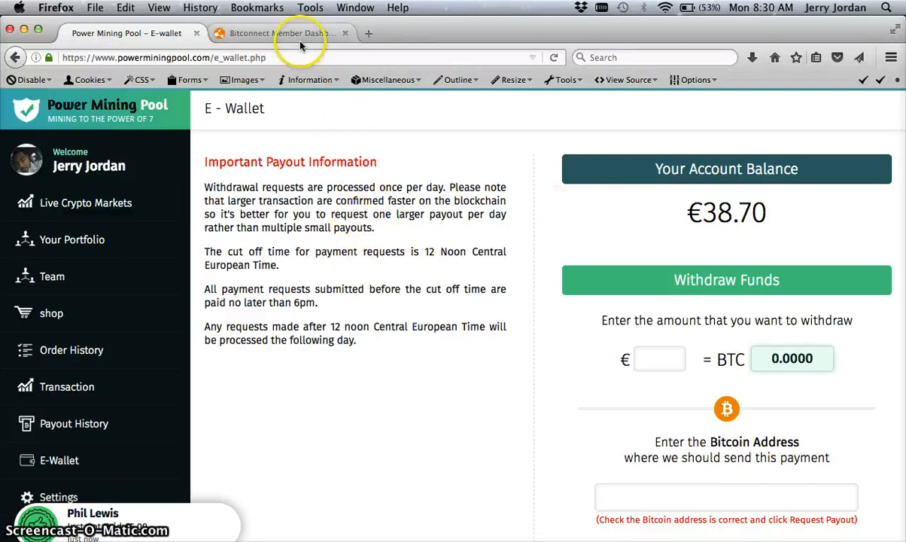
# - Switch to the BitConnect dashboard and reveal the $160.00 active investment and $63.03 total earned
pyautogui.click(282, 33)
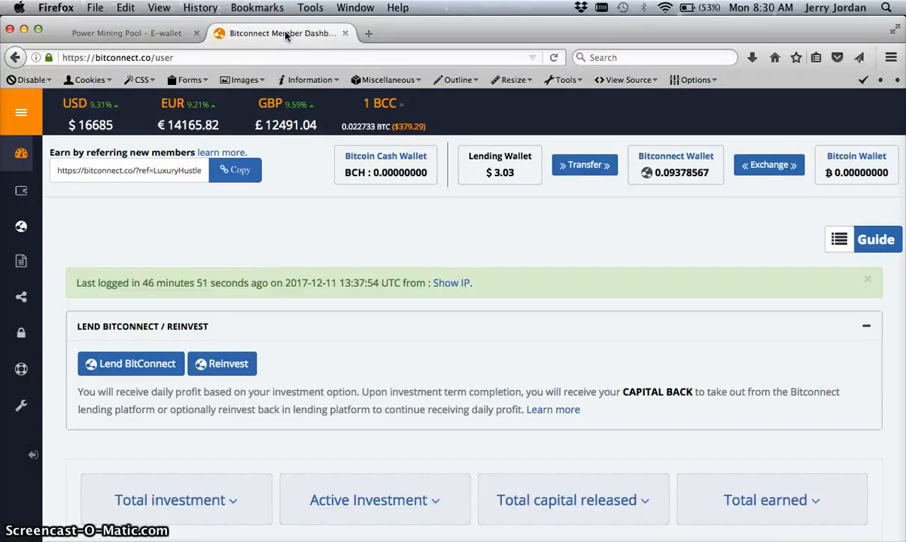
pyautogui.scroll(-3)
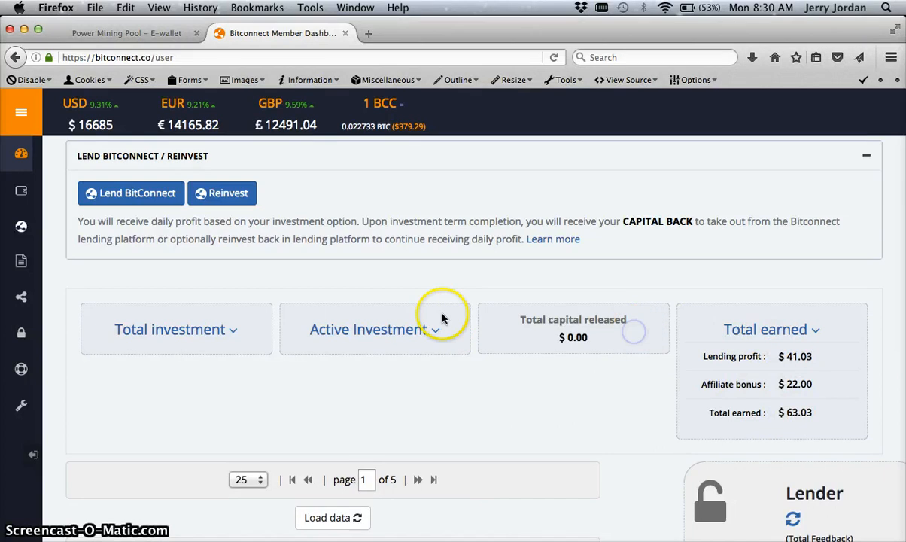
pyautogui.click(374, 329)
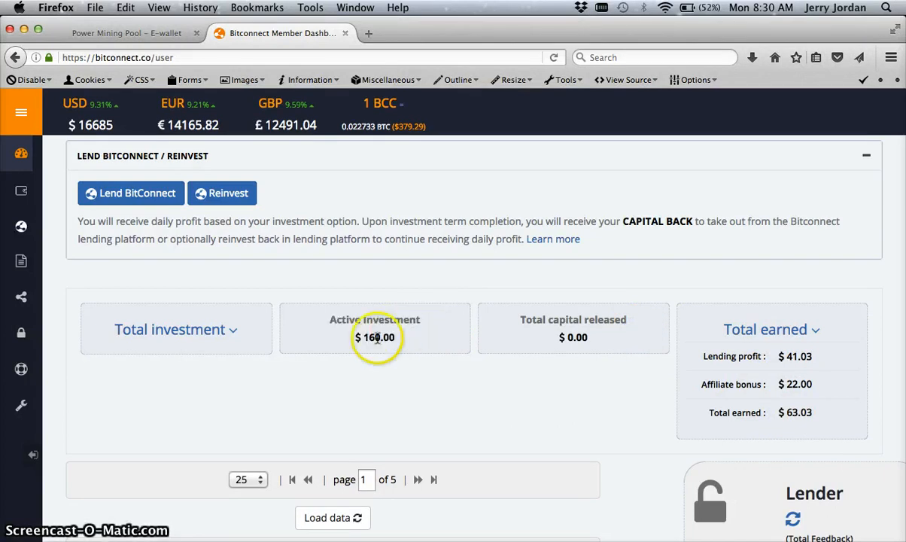
pyautogui.moveTo(387, 348)
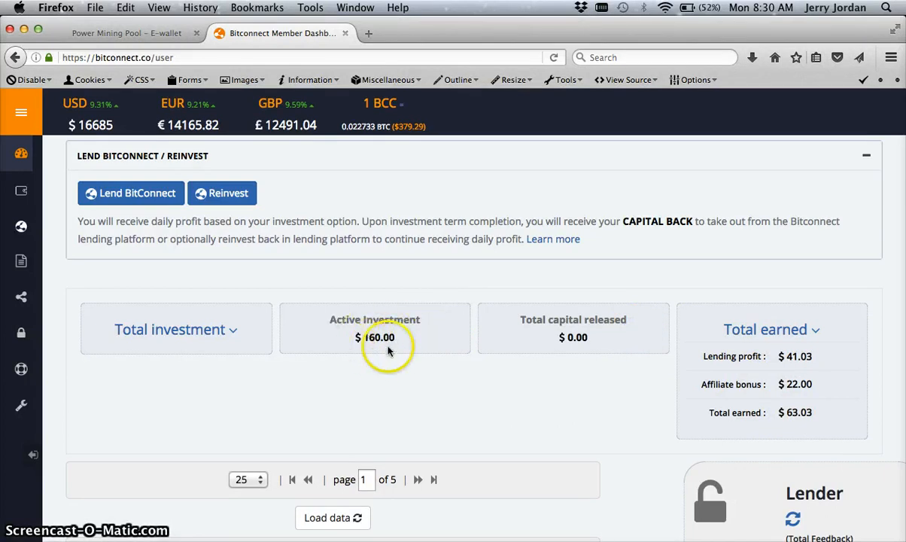
pyautogui.moveTo(378, 337)
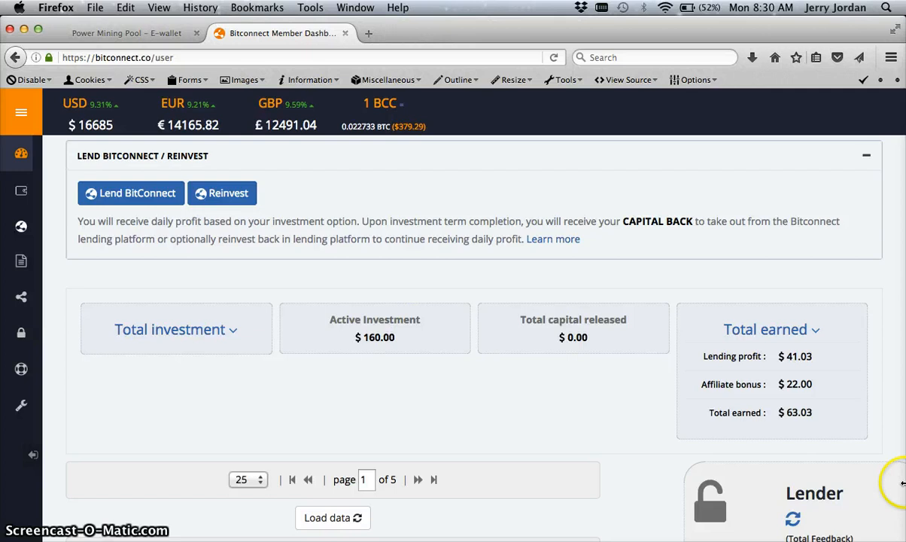
pyautogui.scroll(-3)
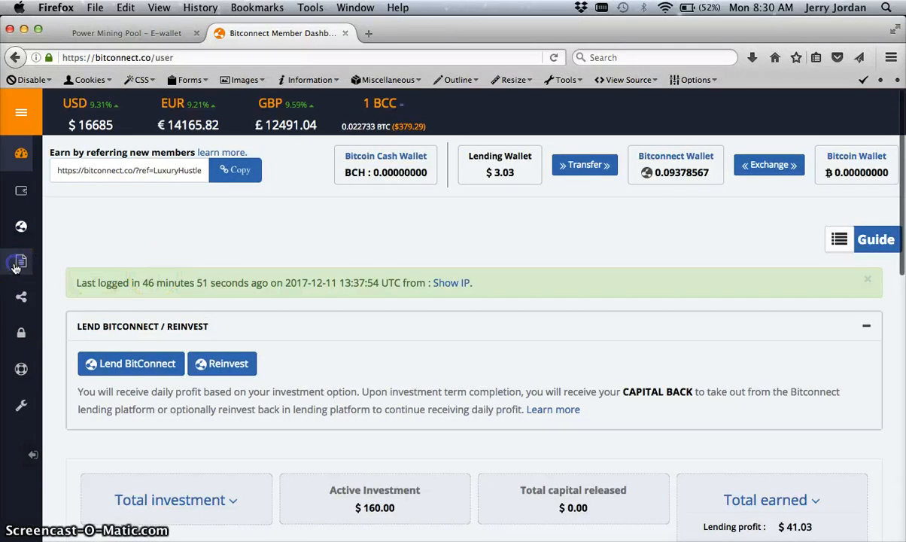
# - View the lending wallet transaction history with daily lend profits and a $10.73 reinvest
pyautogui.click(20, 262)
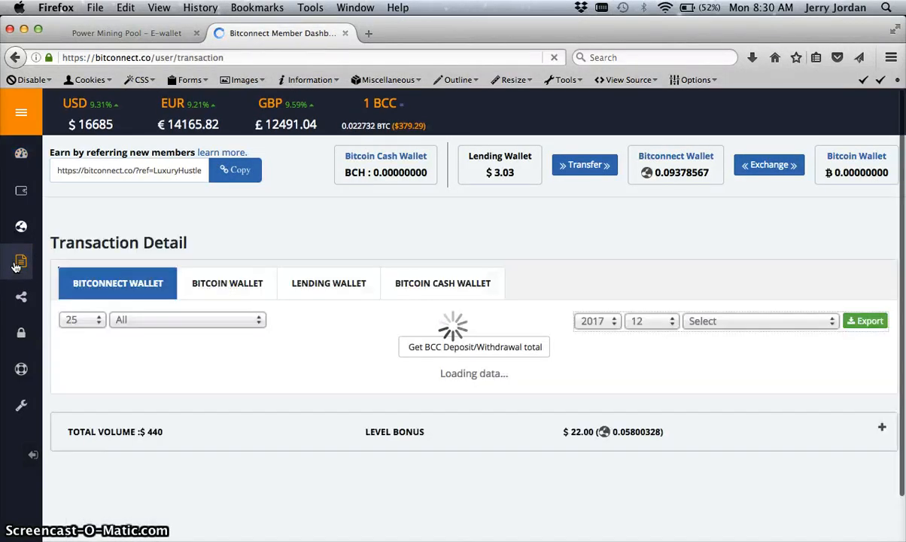
pyautogui.click(328, 283)
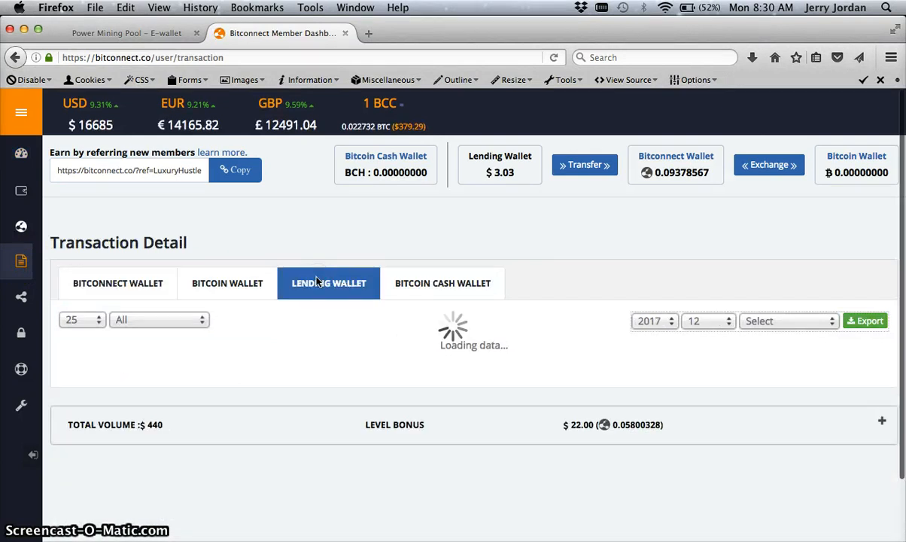
pyautogui.click(329, 283)
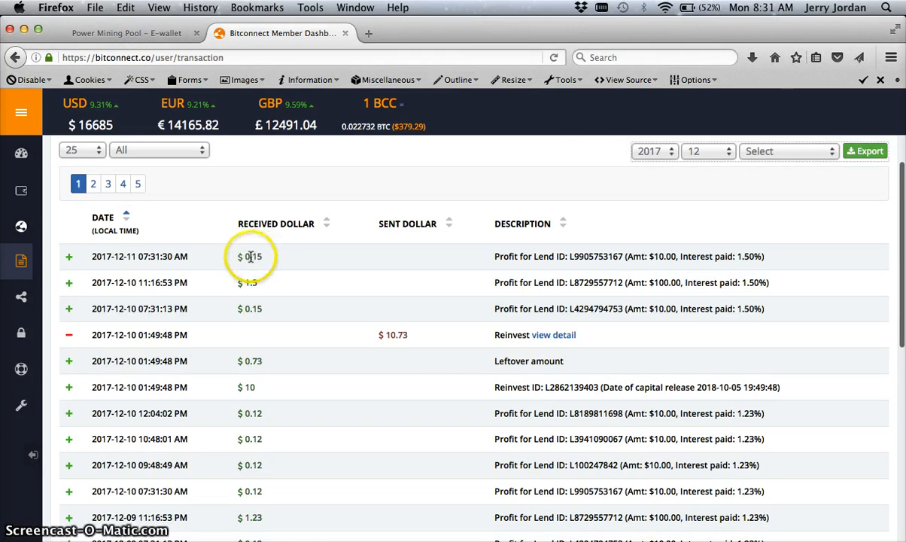
pyautogui.scroll(-3)
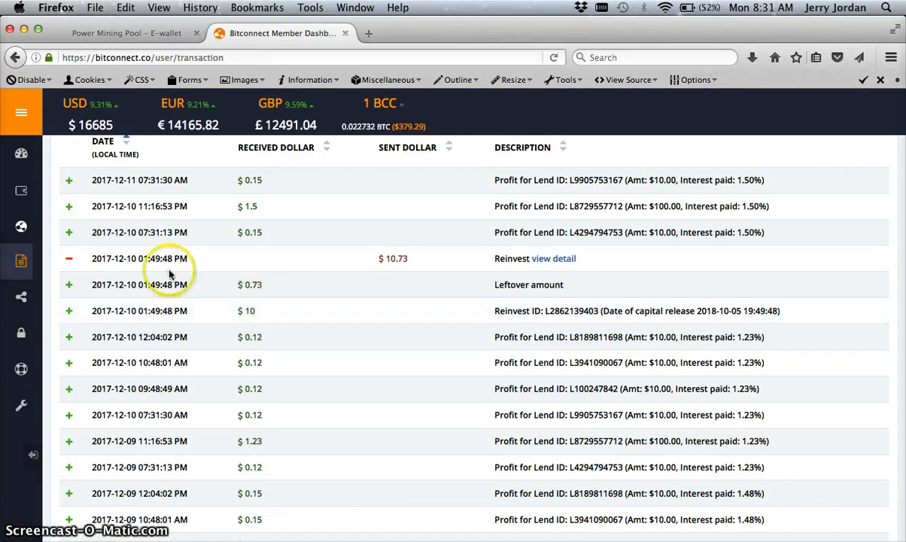
pyautogui.moveTo(214, 242)
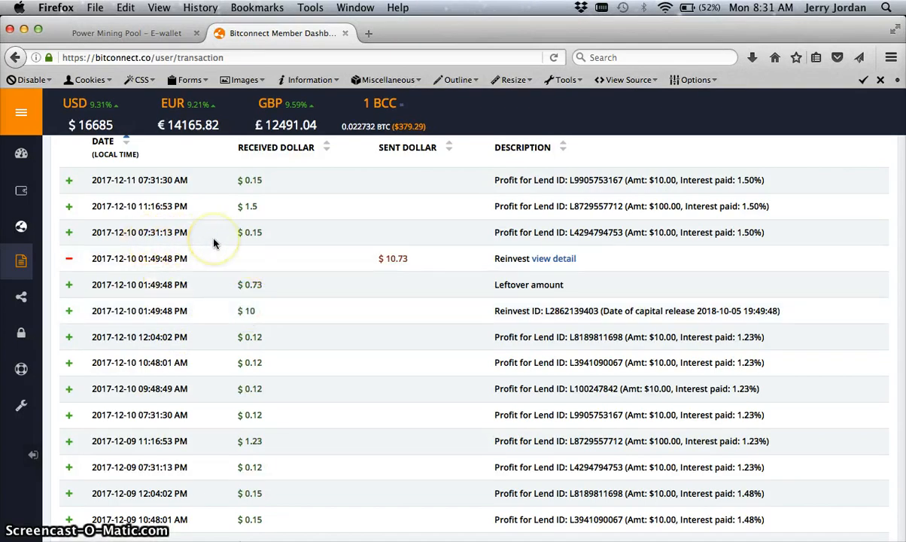
pyautogui.moveTo(192, 215)
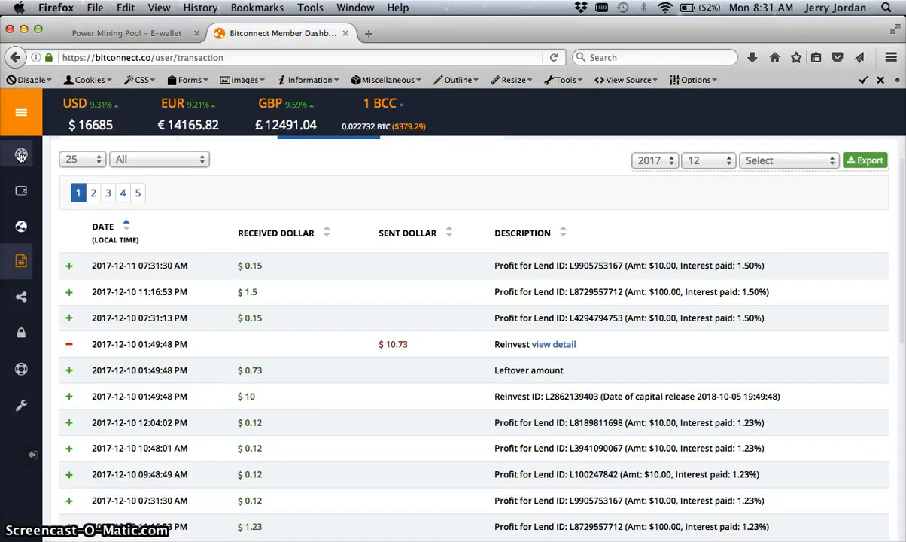
pyautogui.moveTo(21, 163)
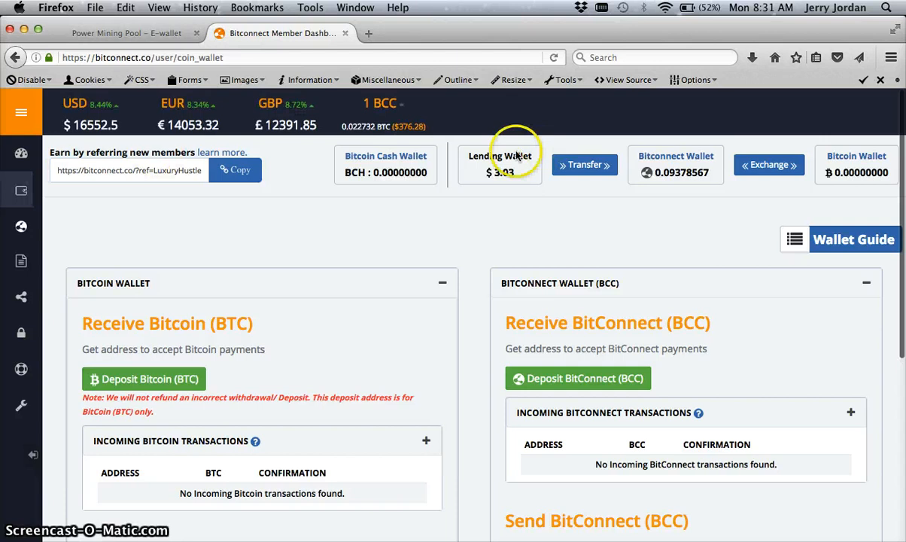
pyautogui.moveTo(489, 186)
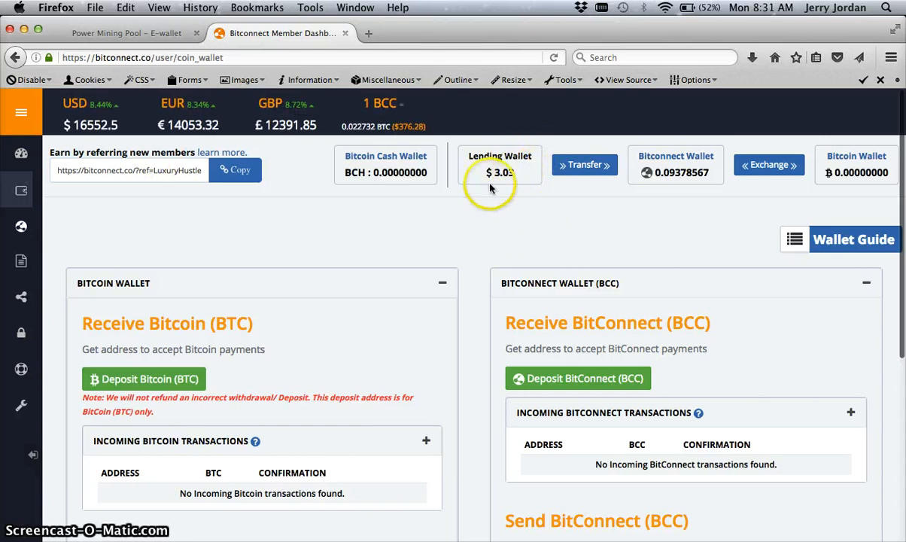
pyautogui.moveTo(450, 442)
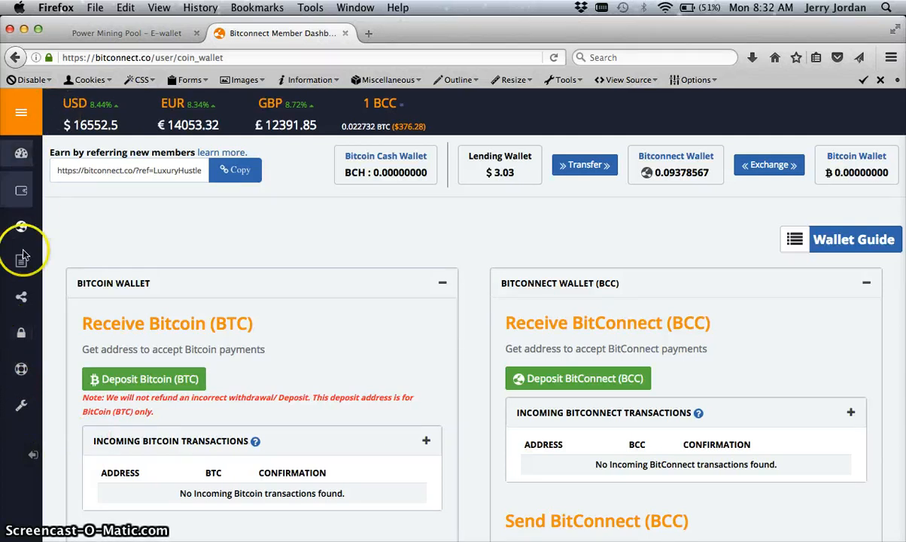
# - Review the wallets page with $3.03 lending balance and 0.09378567 BCC, then return to the dashboard
pyautogui.scroll(-3)
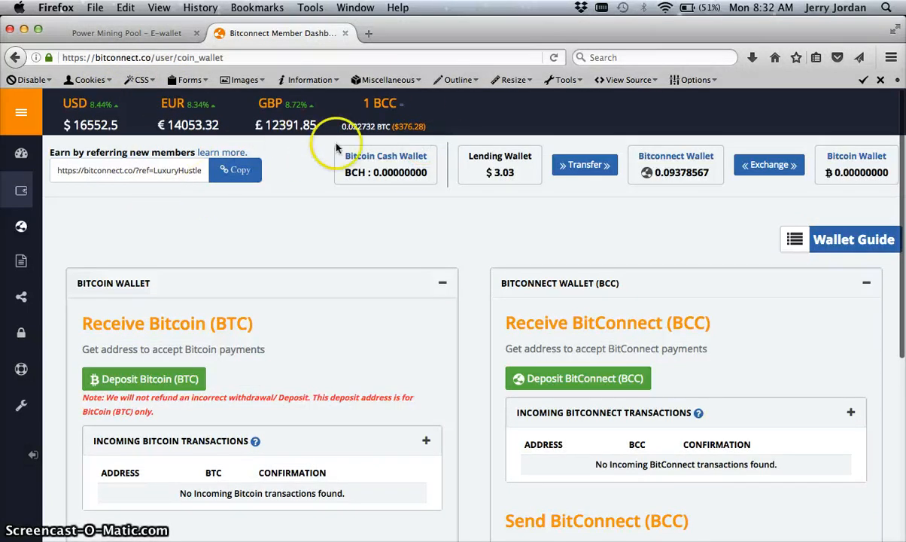
pyautogui.moveTo(510, 179)
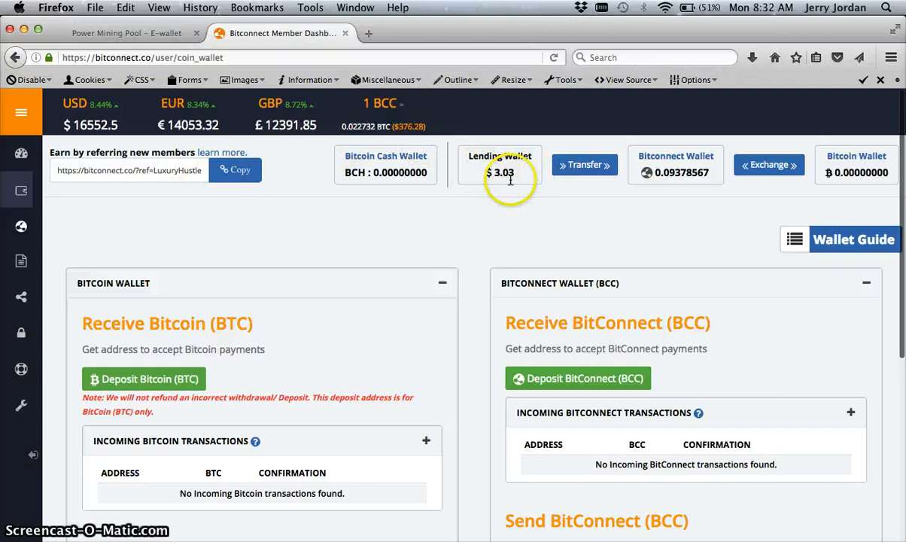
pyautogui.moveTo(696, 167)
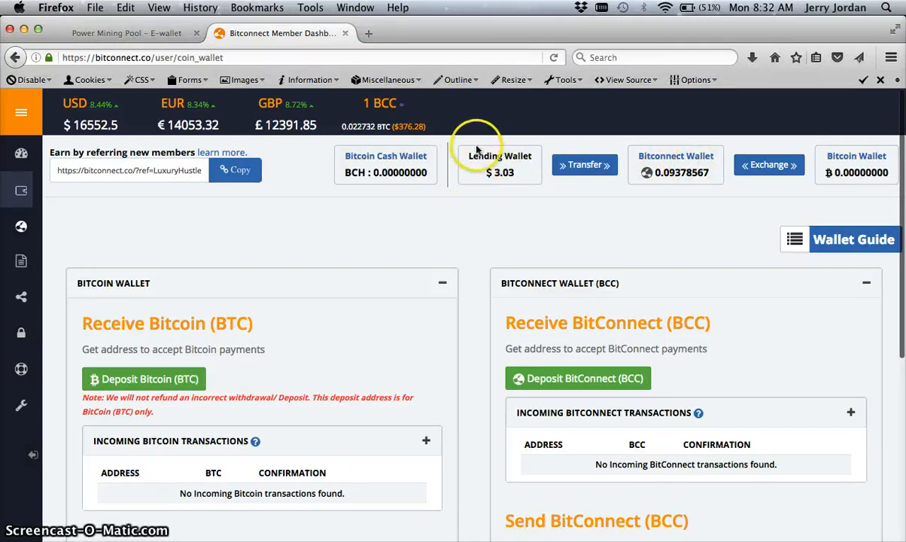
pyautogui.moveTo(480, 180)
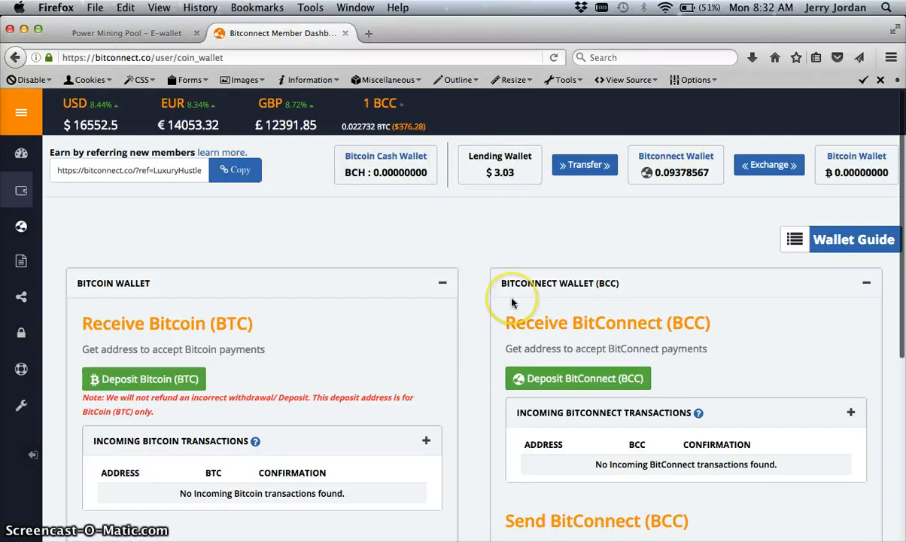
pyautogui.moveTo(121, 226)
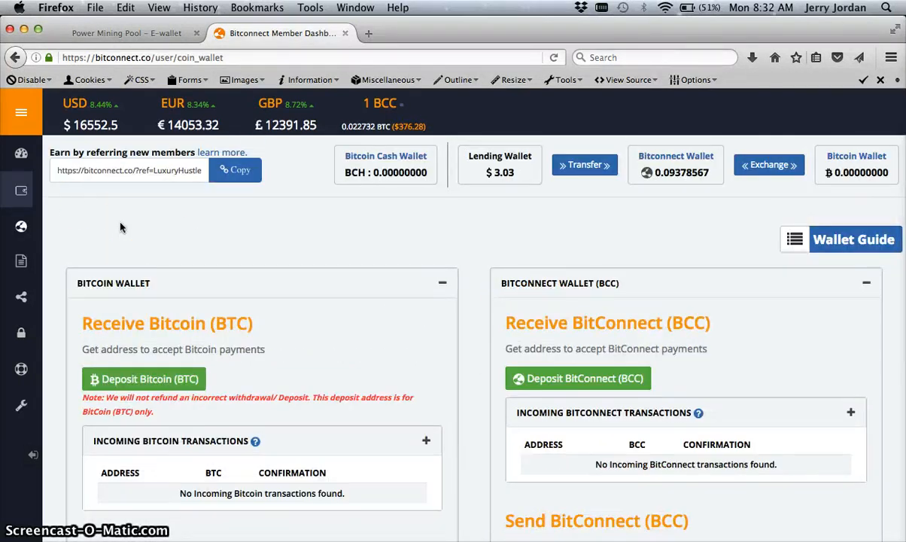
pyautogui.click(21, 153)
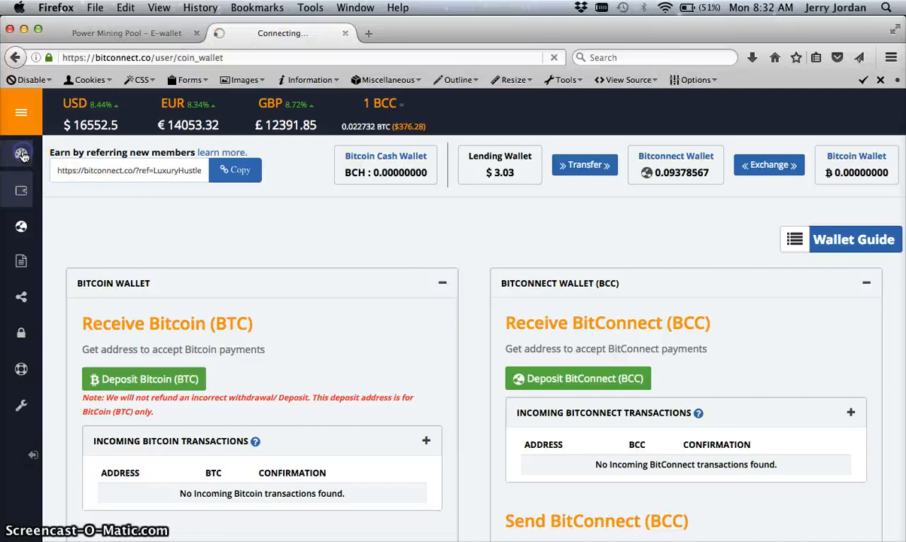
# - Open the Invest BitConnect window's lending tiers and follow the volatility software interest link
pyautogui.click(22, 153)
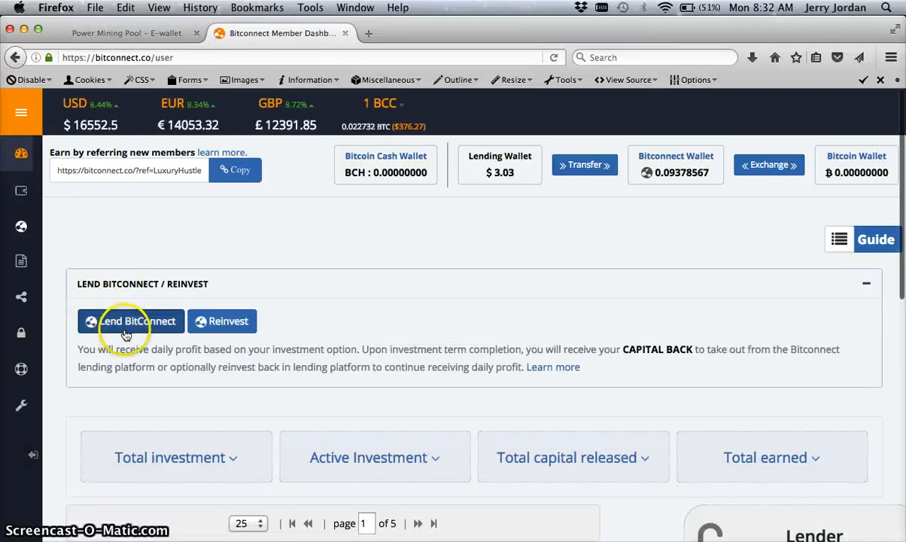
pyautogui.click(139, 321)
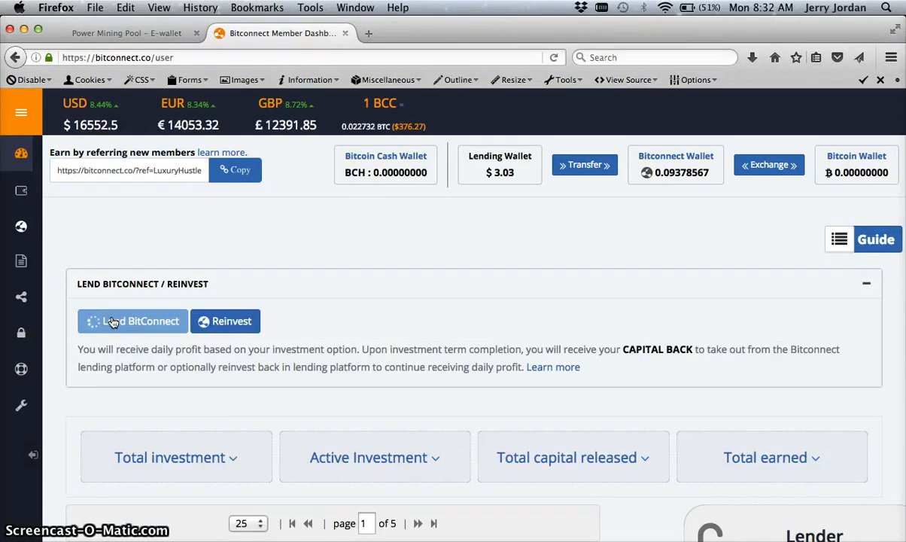
pyautogui.click(138, 321)
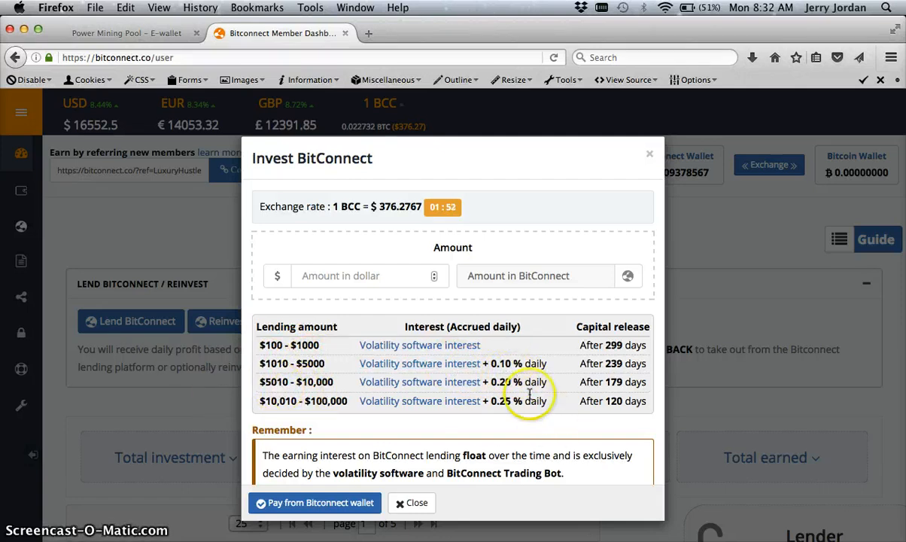
pyautogui.moveTo(508, 419)
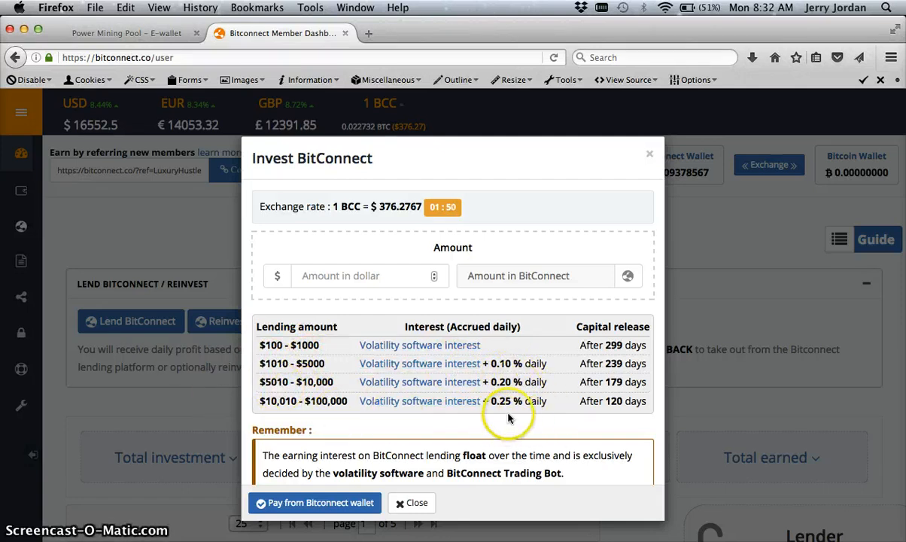
pyautogui.moveTo(650, 401)
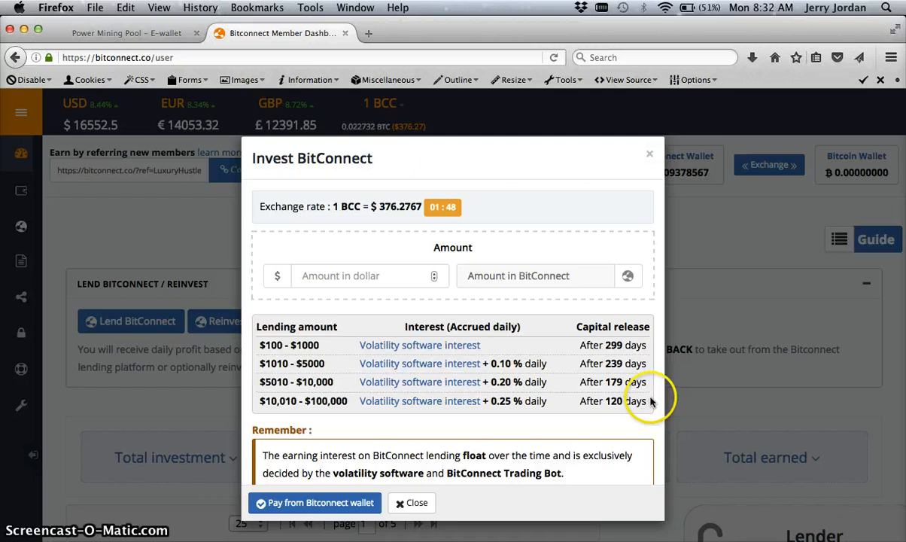
pyautogui.moveTo(580, 414)
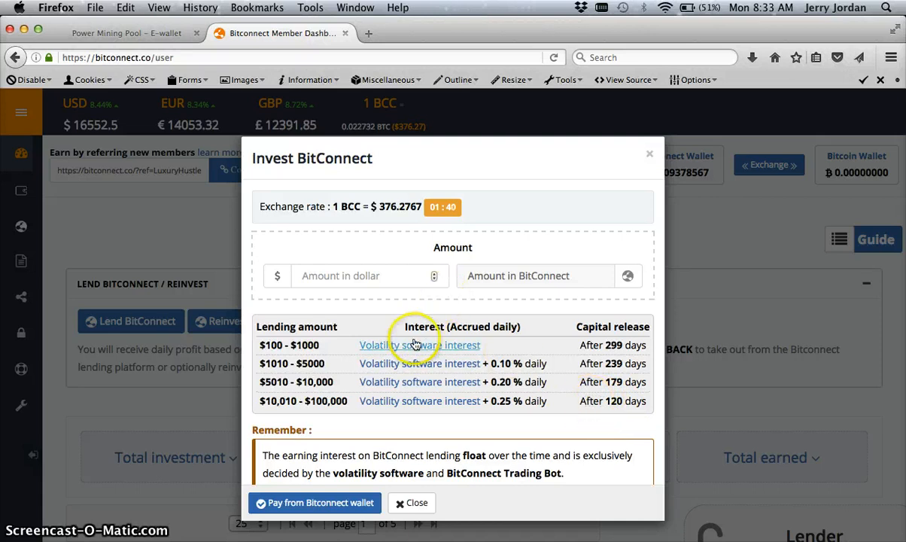
pyautogui.click(419, 344)
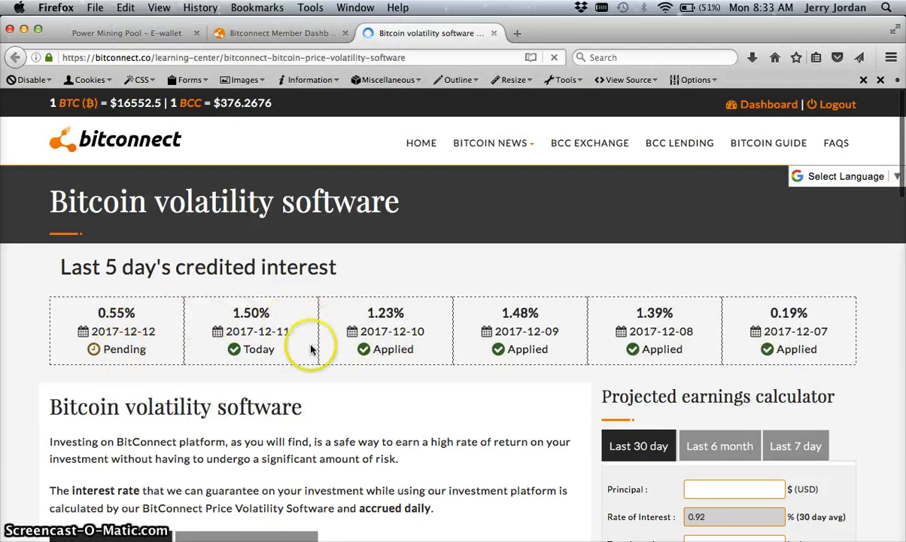
pyautogui.moveTo(650, 316)
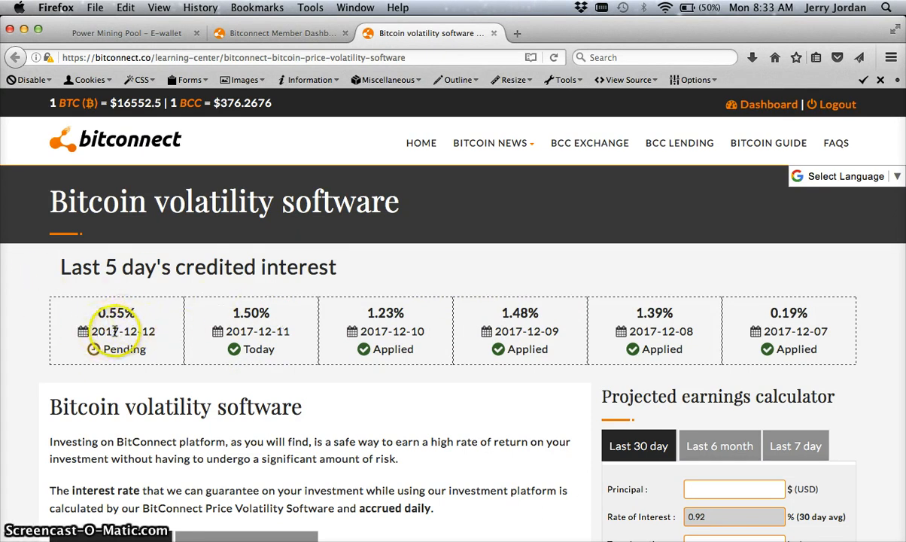
pyautogui.moveTo(305, 324)
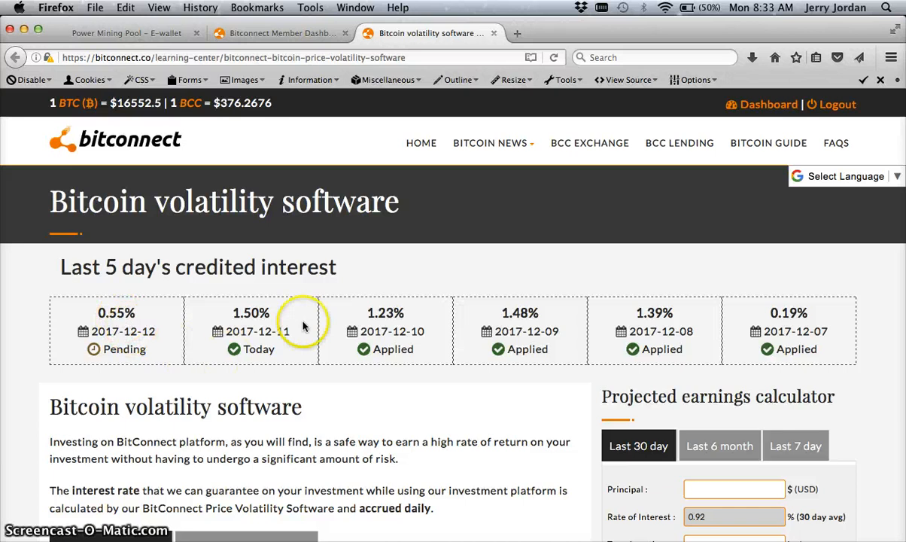
pyautogui.moveTo(805, 313)
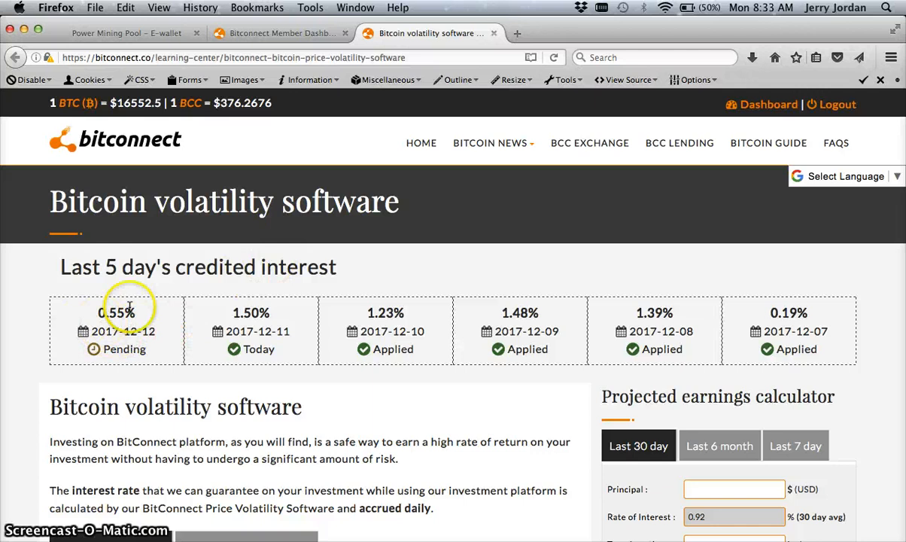
# - Scroll down to the projected earnings calculator showing a 0.92% 30-day average interest
pyautogui.scroll(-3)
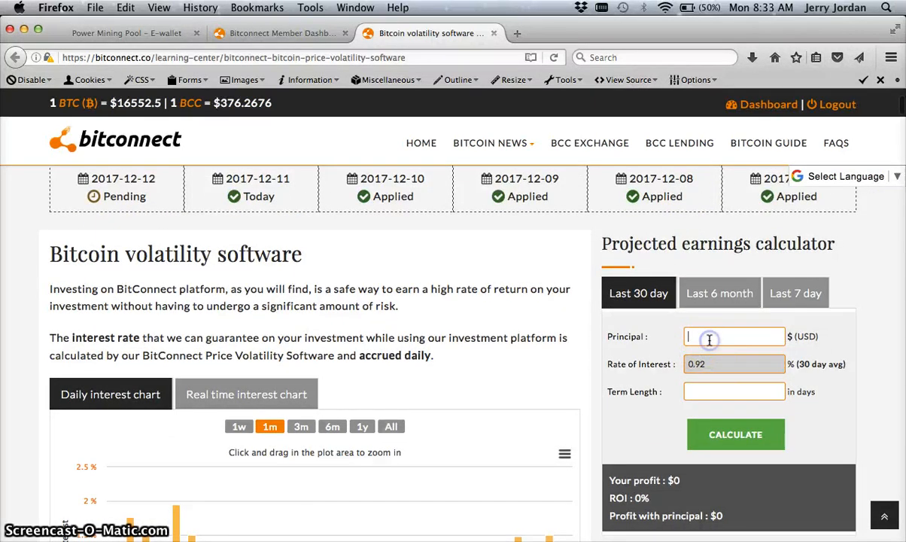
# - Calculate earnings on a $1010 principal for 30 days, then change the term to 1 day
pyautogui.write('11')
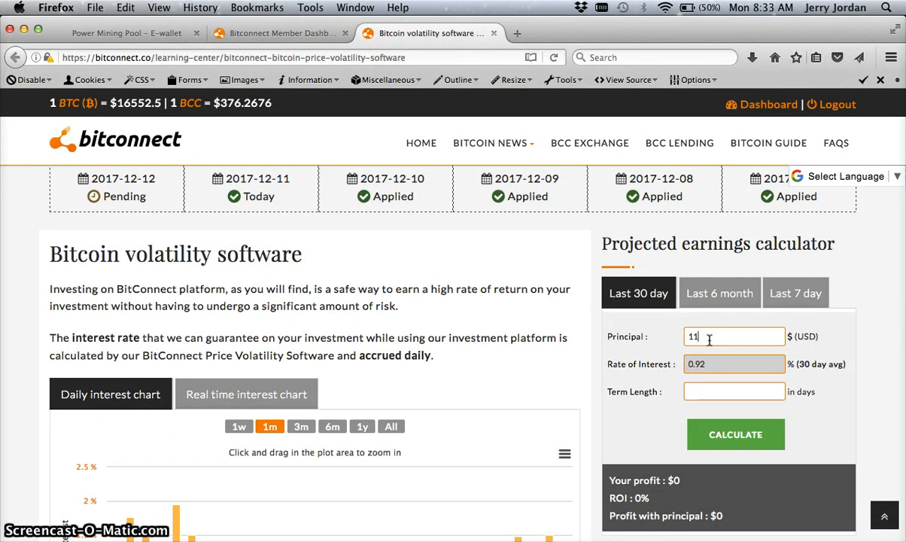
pyautogui.press('Backspace')
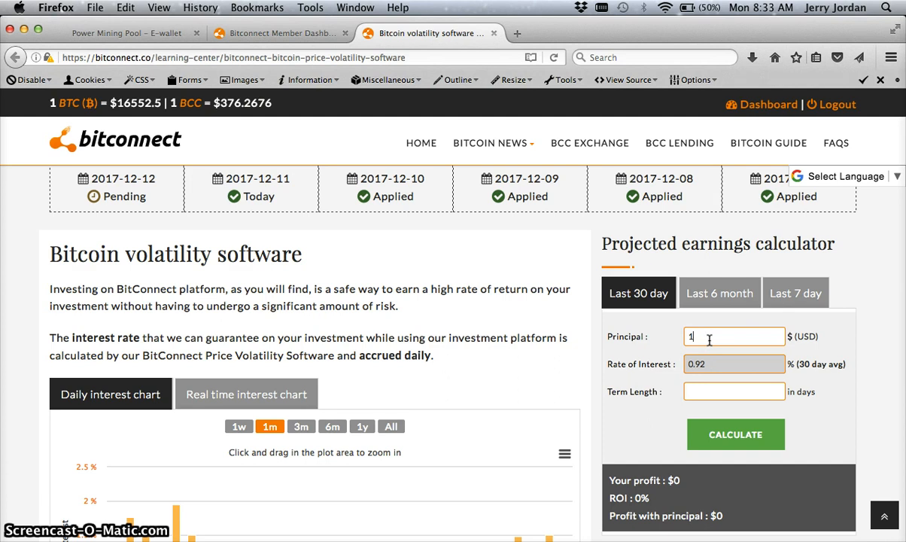
pyautogui.write('010')
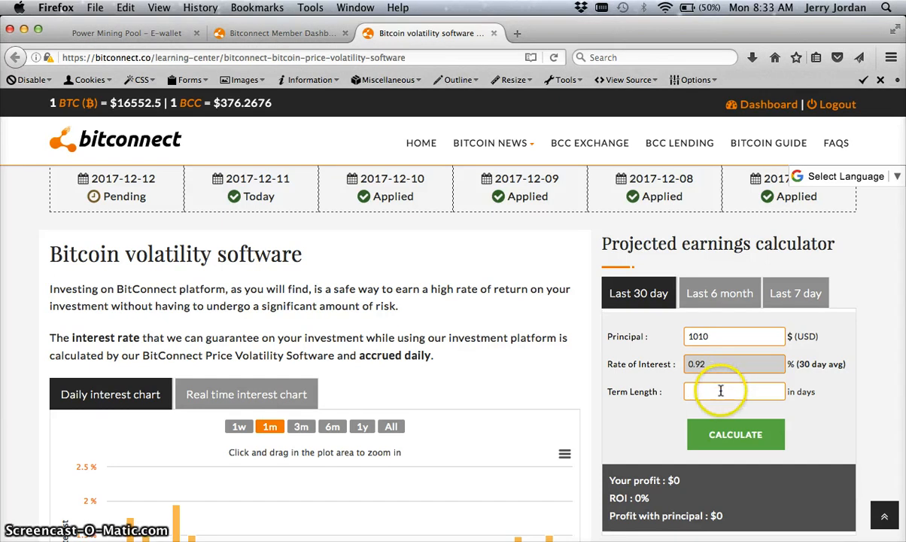
pyautogui.write('30')
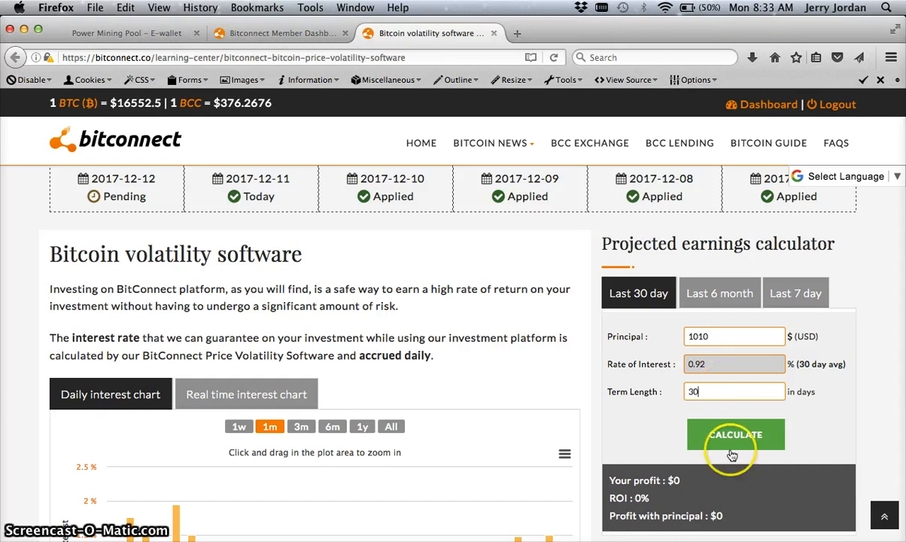
pyautogui.click(735, 434)
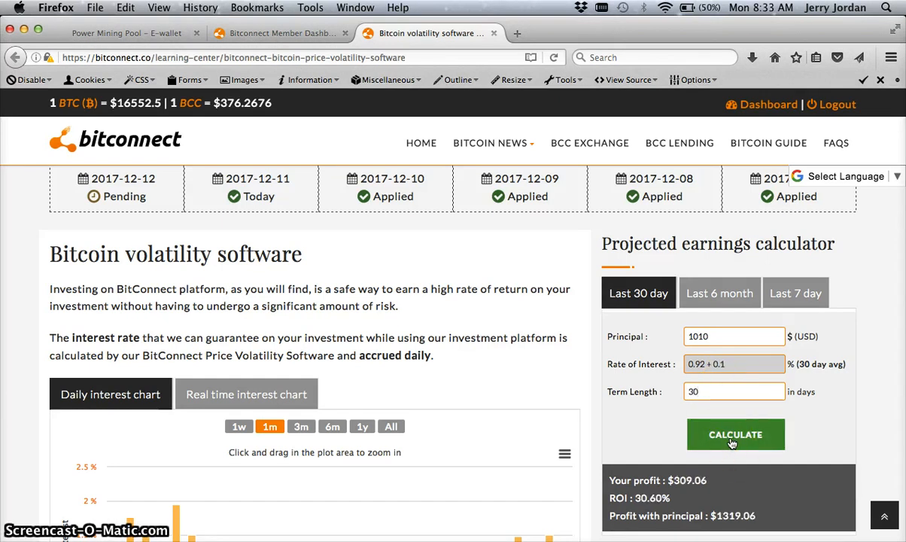
pyautogui.scroll(-3)
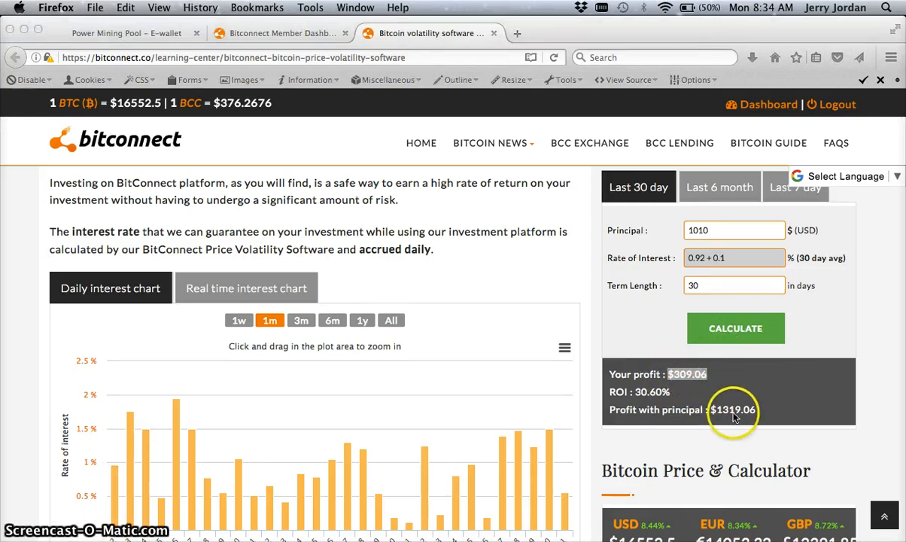
pyautogui.moveTo(649, 419)
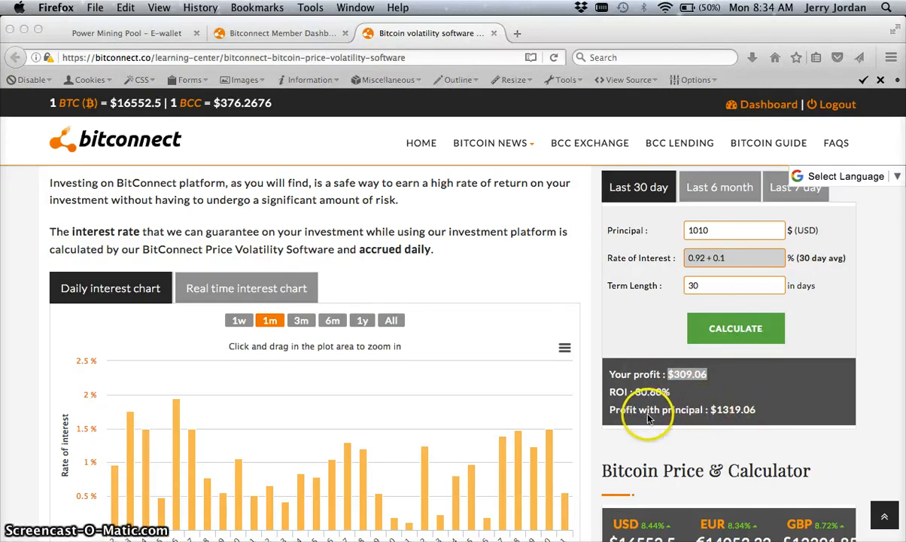
pyautogui.moveTo(753, 420)
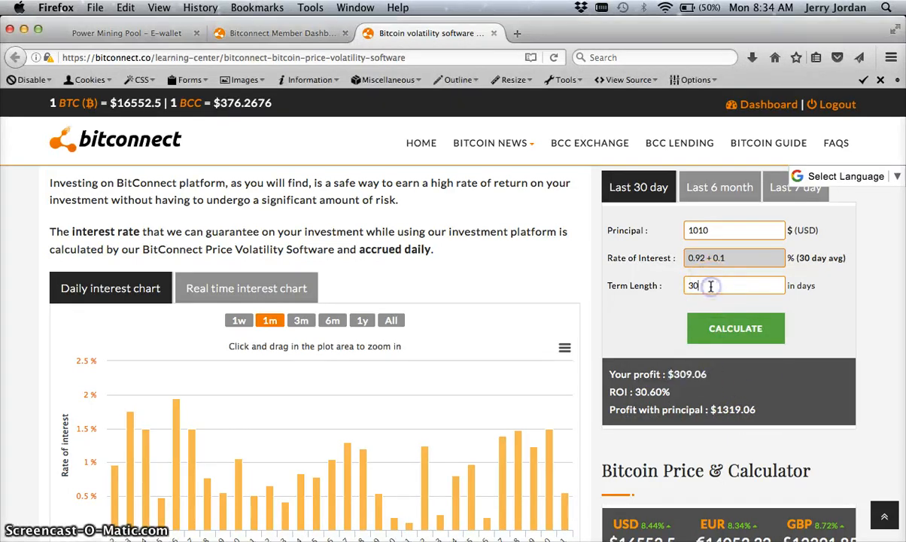
pyautogui.click(734, 286)
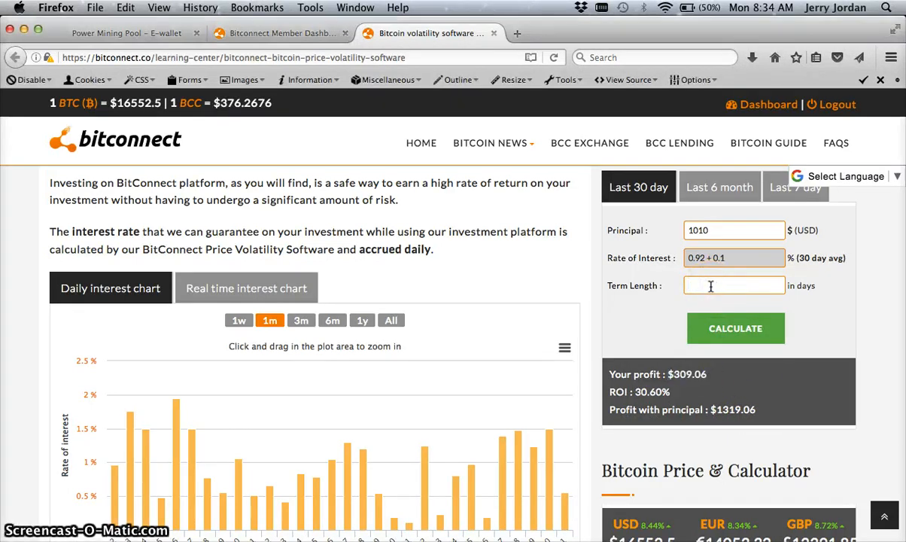
pyautogui.click(735, 327)
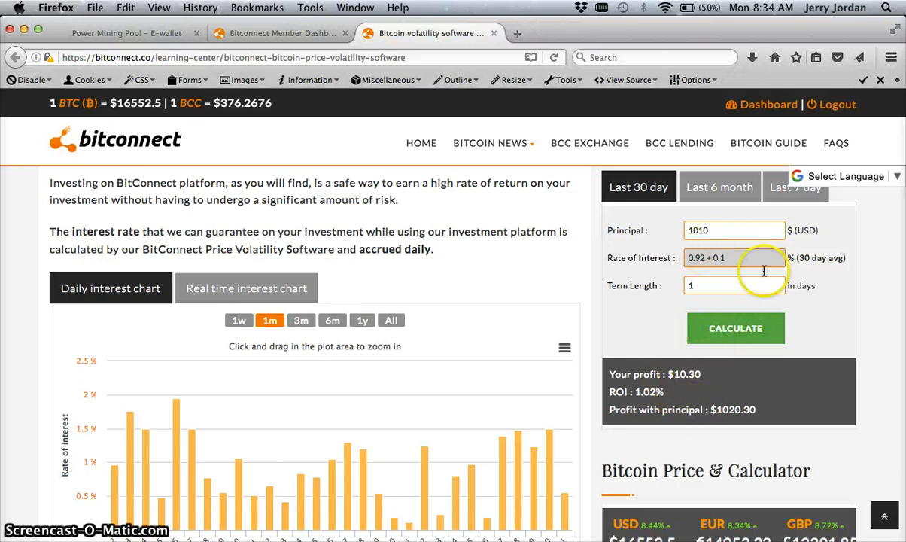
pyautogui.moveTo(726, 285)
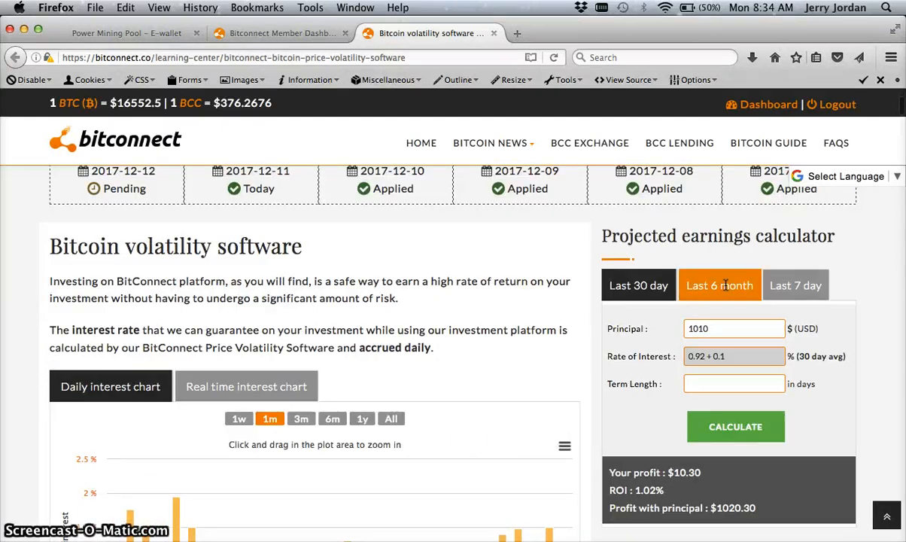
# - Project a 239-day term on $1010 ($2462.18 profit, 243.78% ROI), then return to Power Mining Pool
pyautogui.click(281, 33)
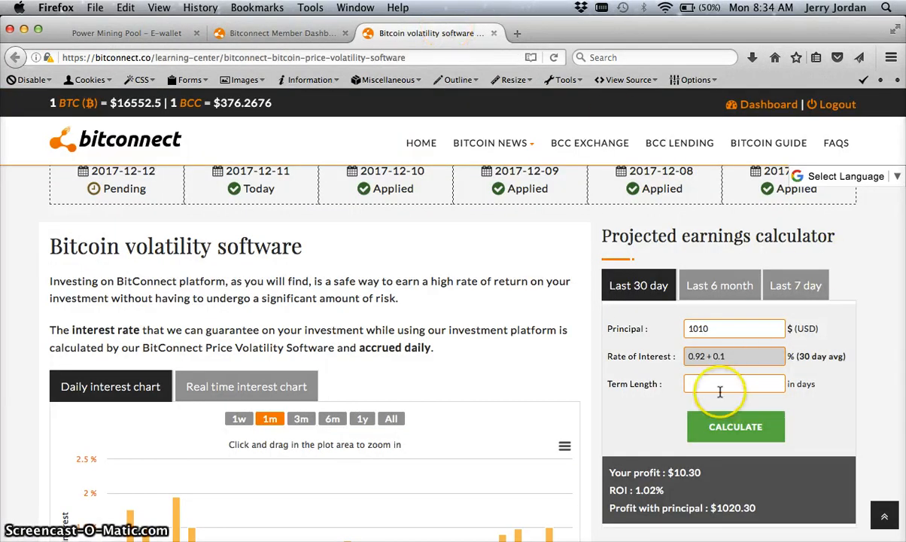
pyautogui.write('239')
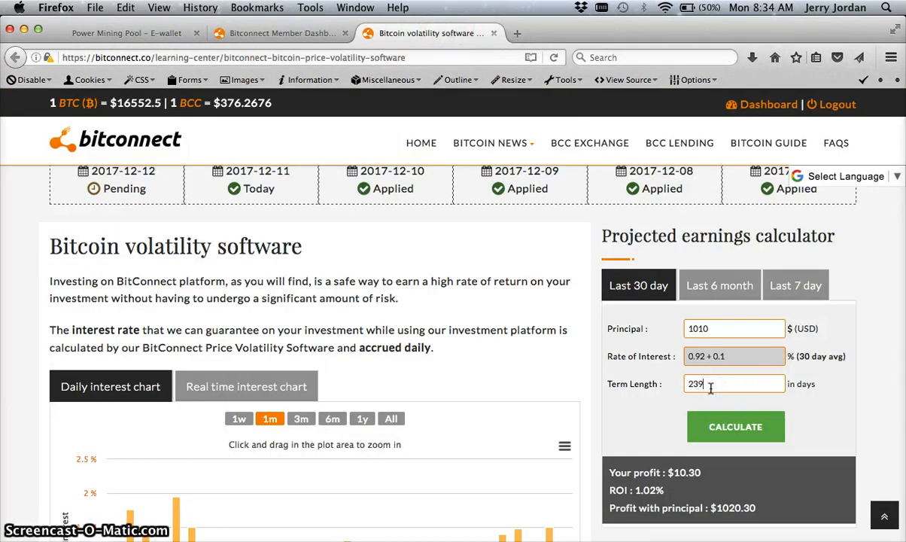
pyautogui.click(735, 426)
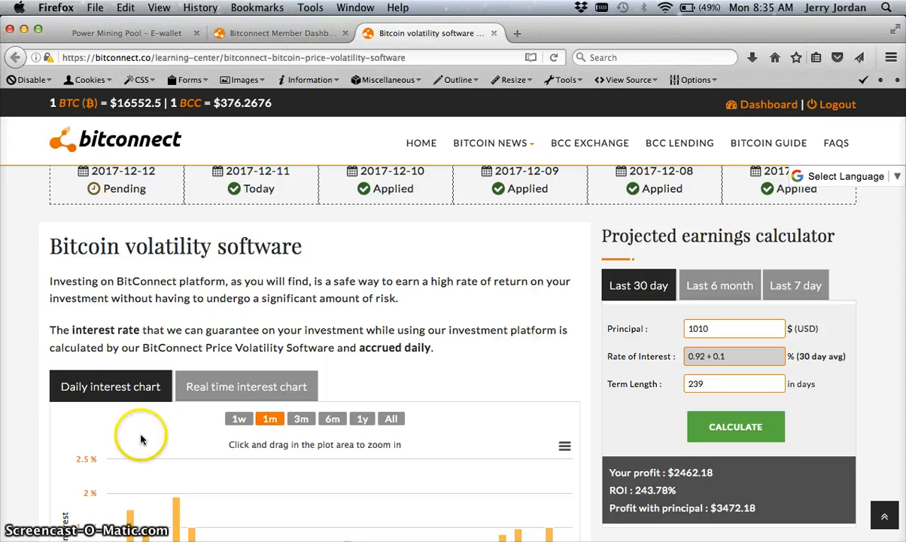
pyautogui.moveTo(435, 194)
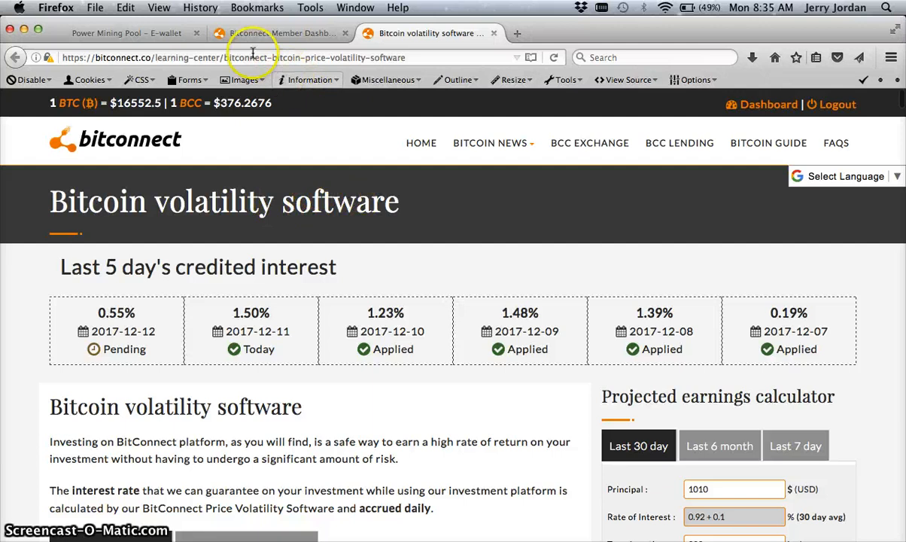
pyautogui.click(125, 32)
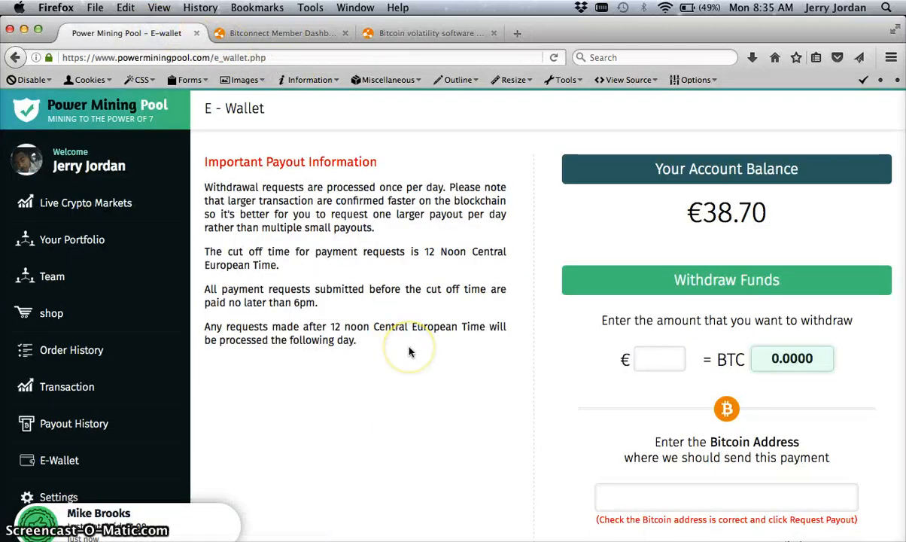